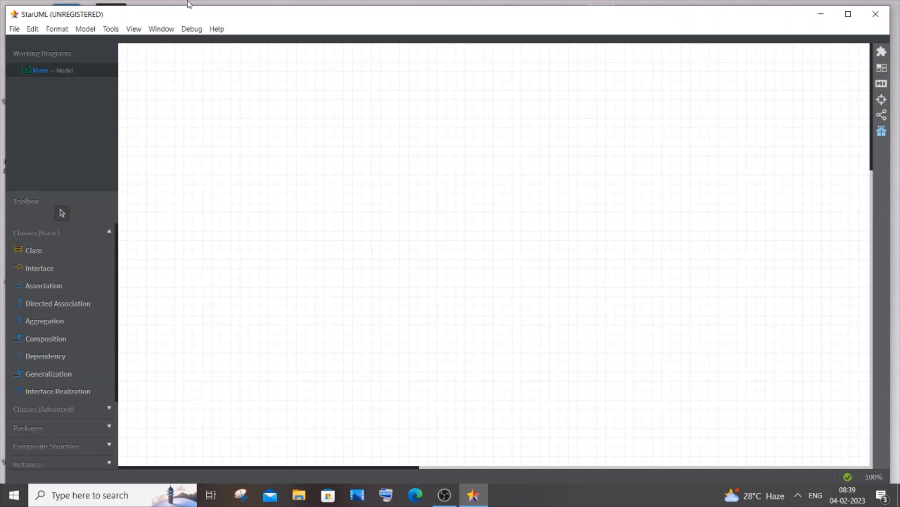
pyautogui.moveTo(102, 35)
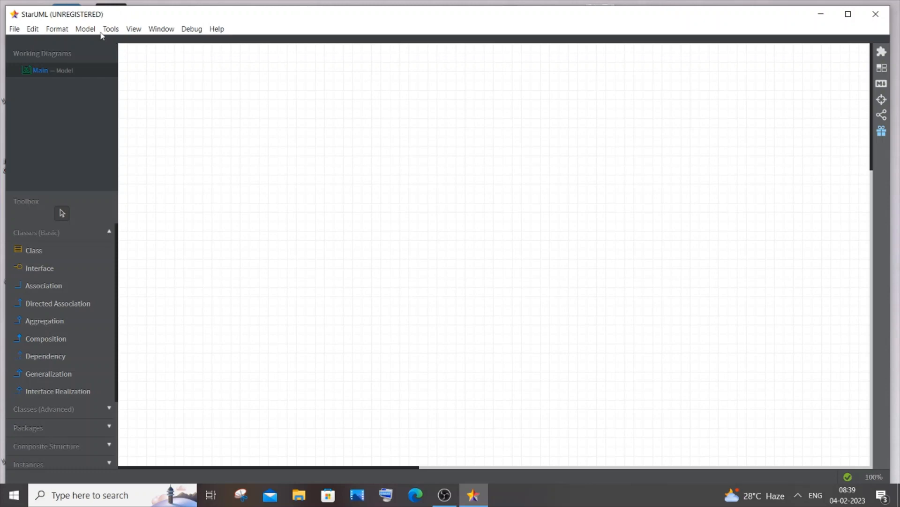
# Add a new Use Case Diagram to the model via Model > Add Diagram
pyautogui.click(85, 29)
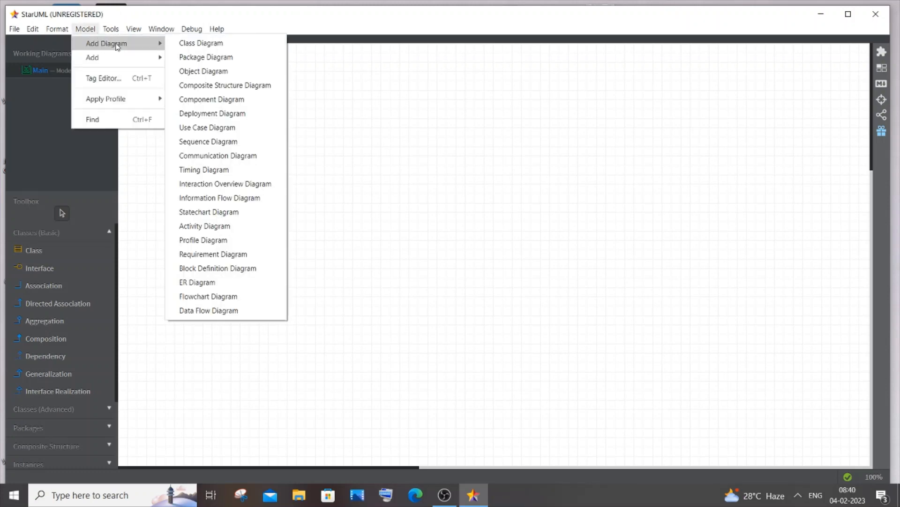
pyautogui.moveTo(207, 126)
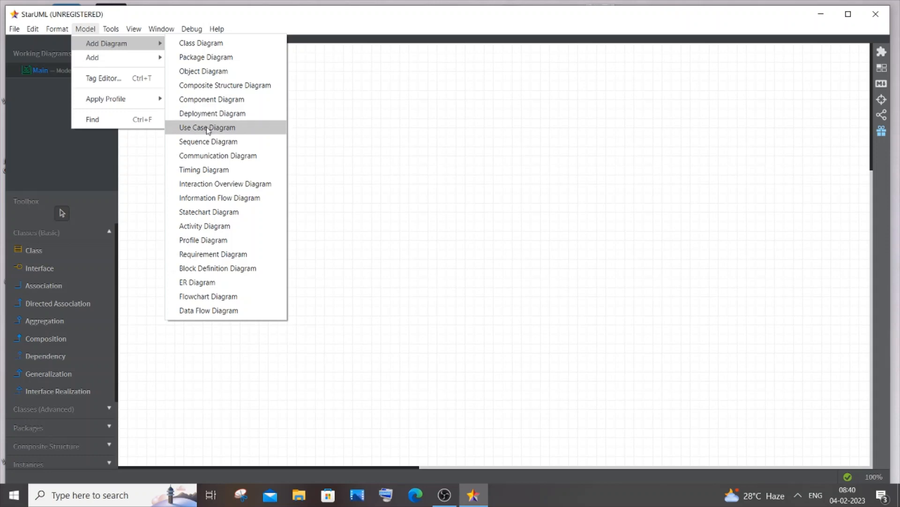
pyautogui.click(207, 126)
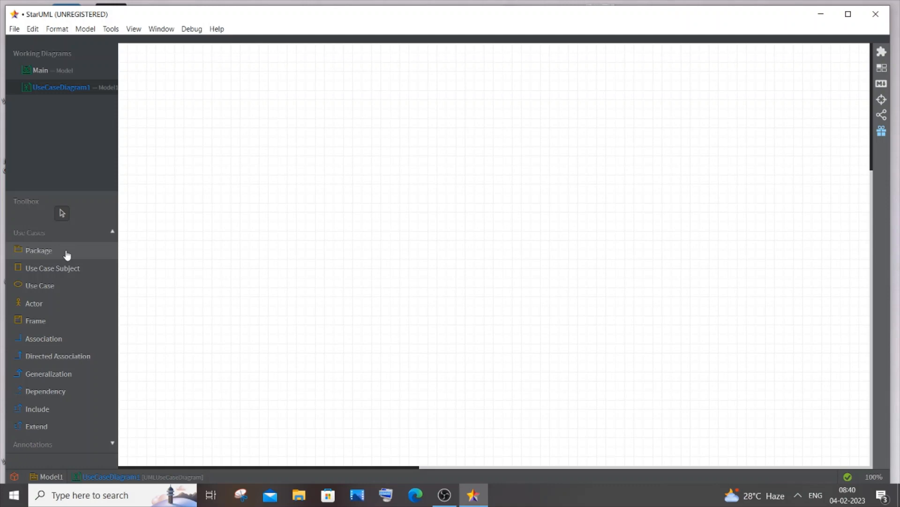
pyautogui.moveTo(66, 293)
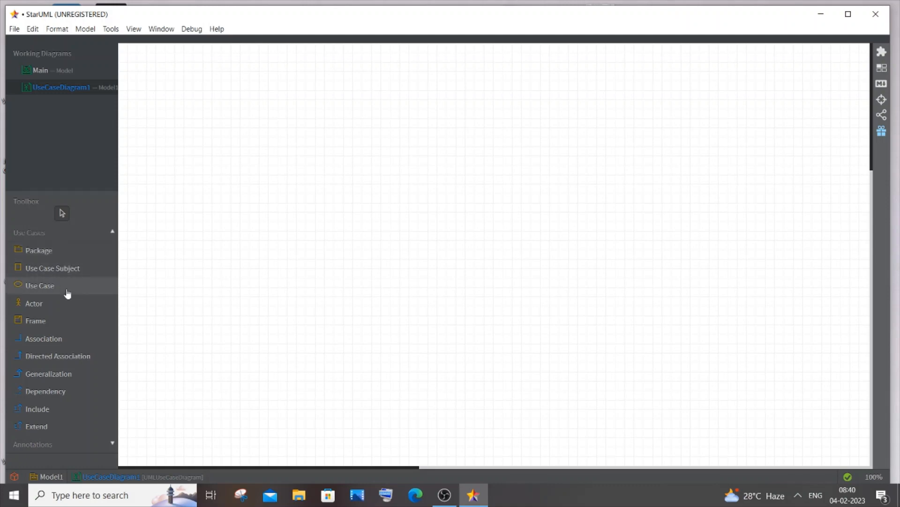
pyautogui.moveTo(67, 303)
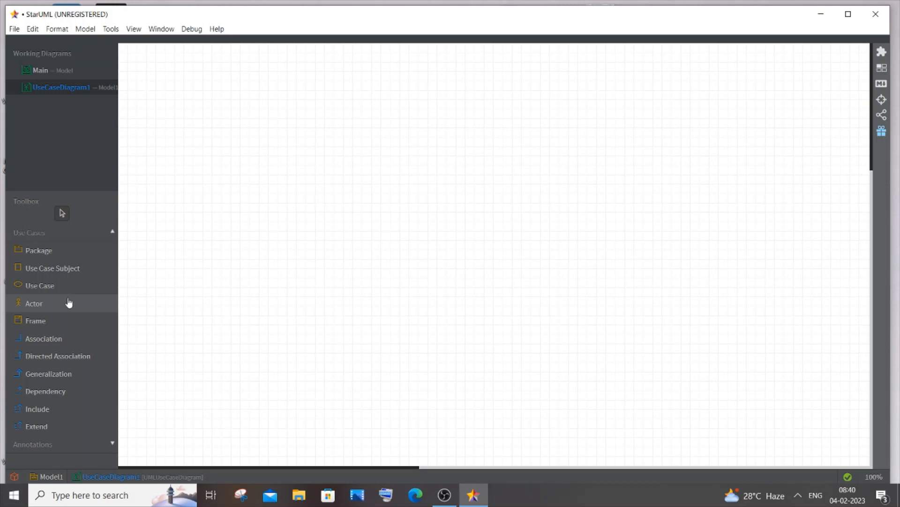
# Place an actor named STUDENT on the left of the canvas and nudge it up-left
pyautogui.click(33, 303)
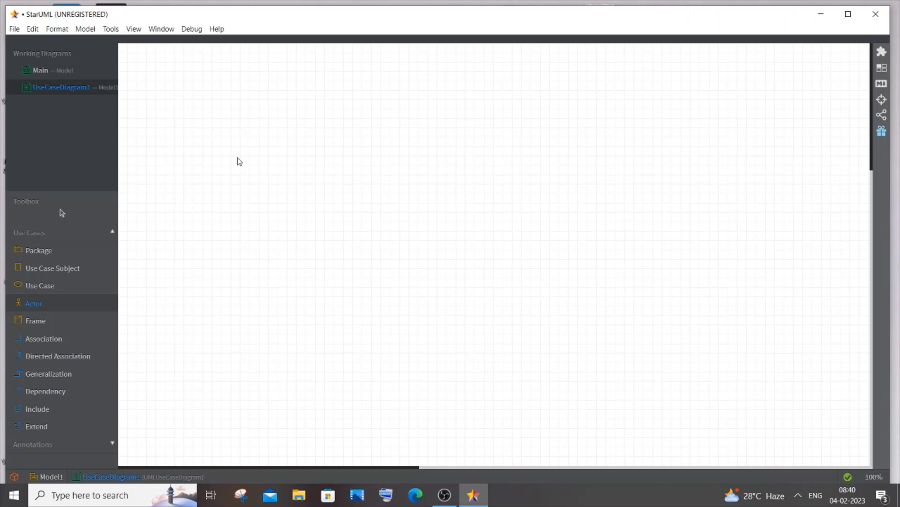
pyautogui.click(249, 173)
pyautogui.write('STUDENT')
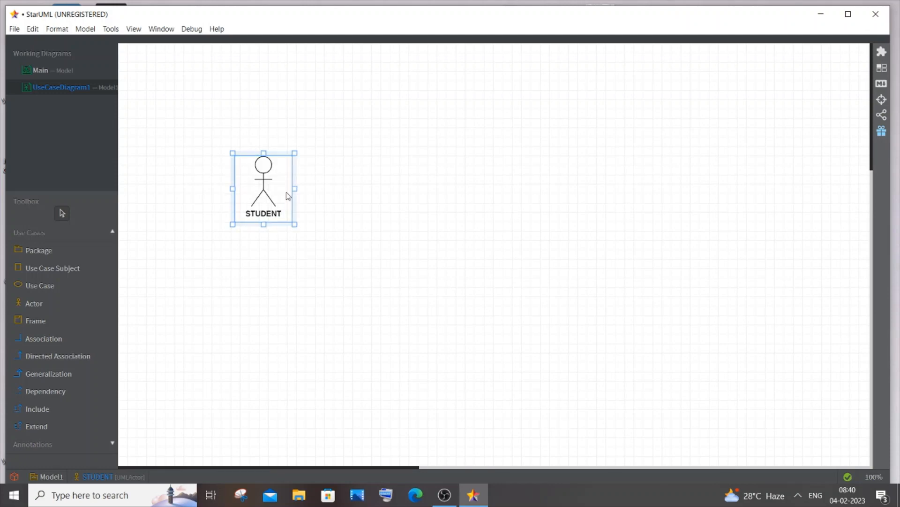
pyautogui.moveTo(263, 189); pyautogui.dragTo(249, 175)
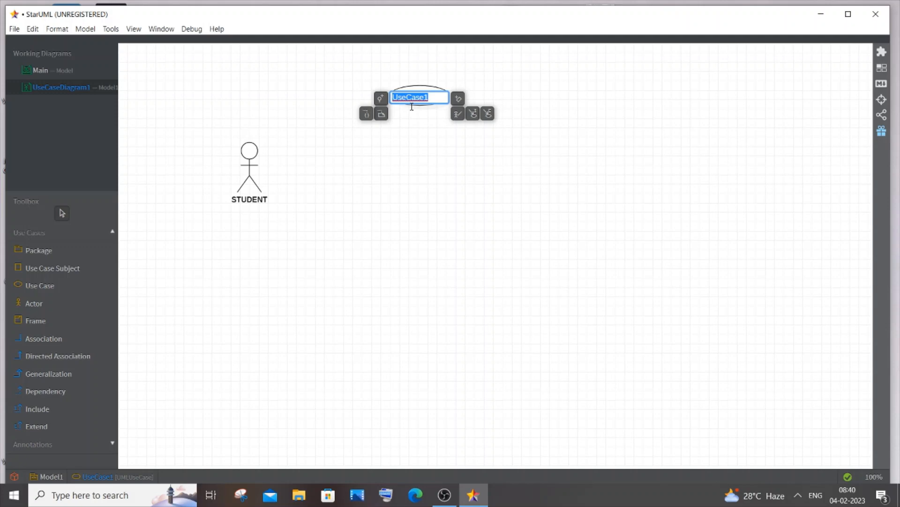
pyautogui.moveTo(438, 144)
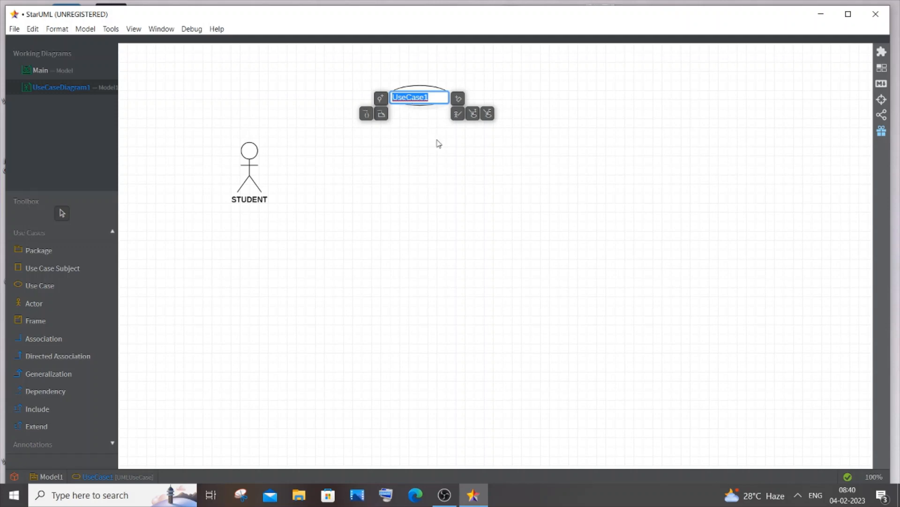
# Add use cases Register, Login, Take exams and View results in a column right of STUDENT
pyautogui.write('Register')
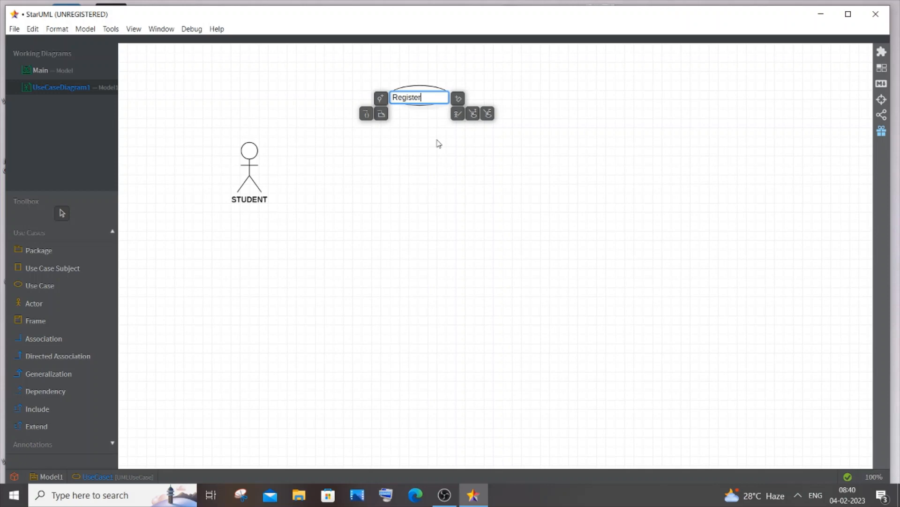
pyautogui.moveTo(513, 83)
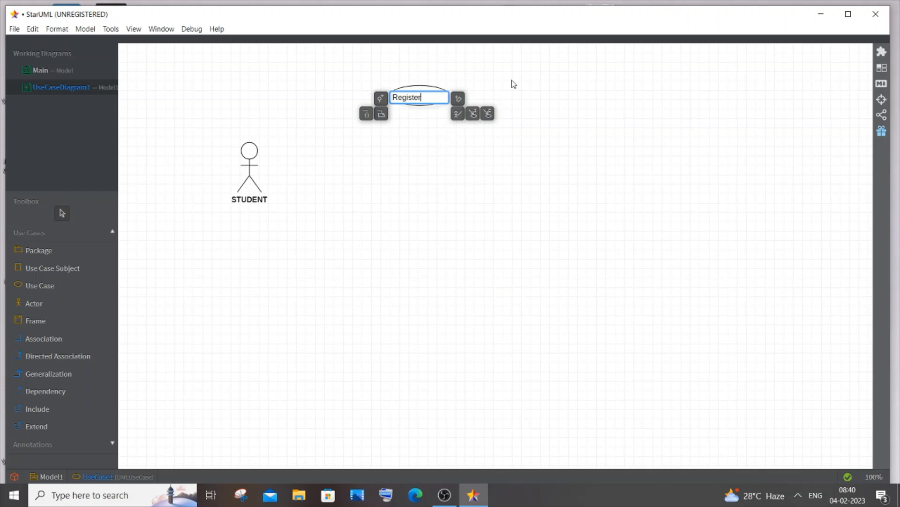
pyautogui.moveTo(519, 93)
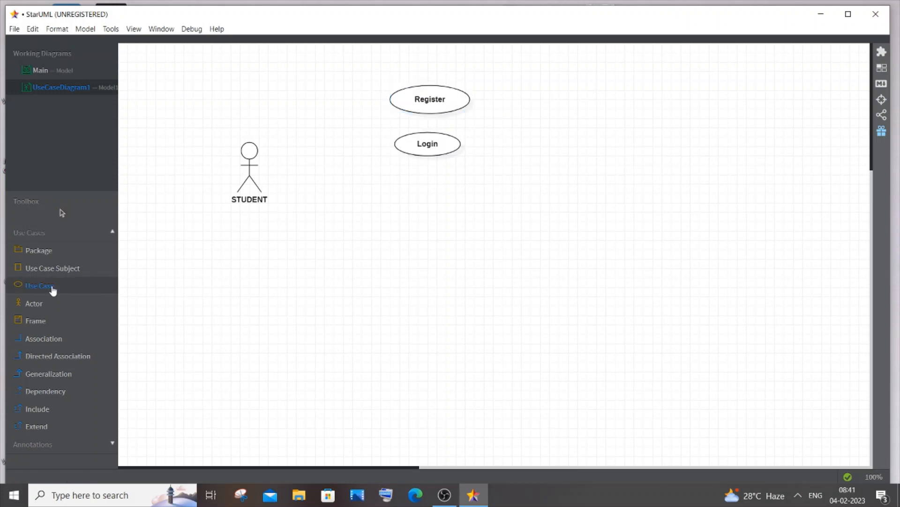
pyautogui.click(452, 186)
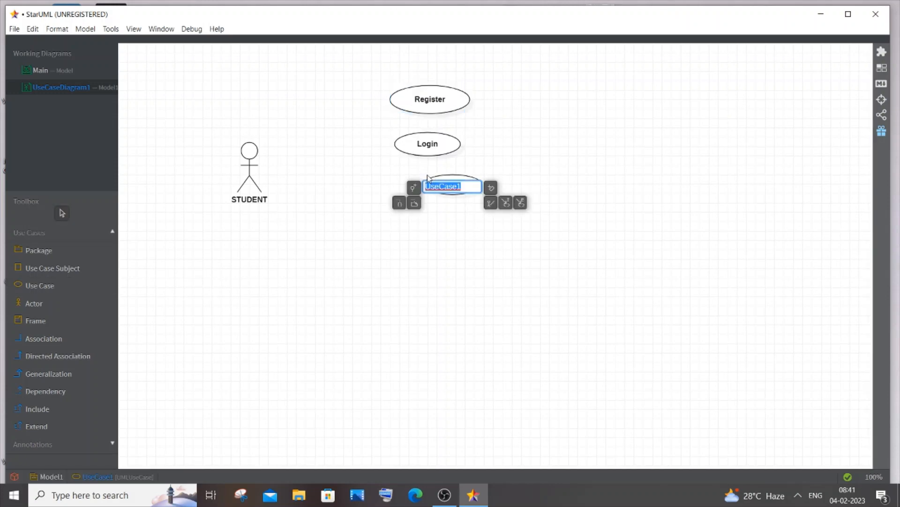
pyautogui.write('Ike')
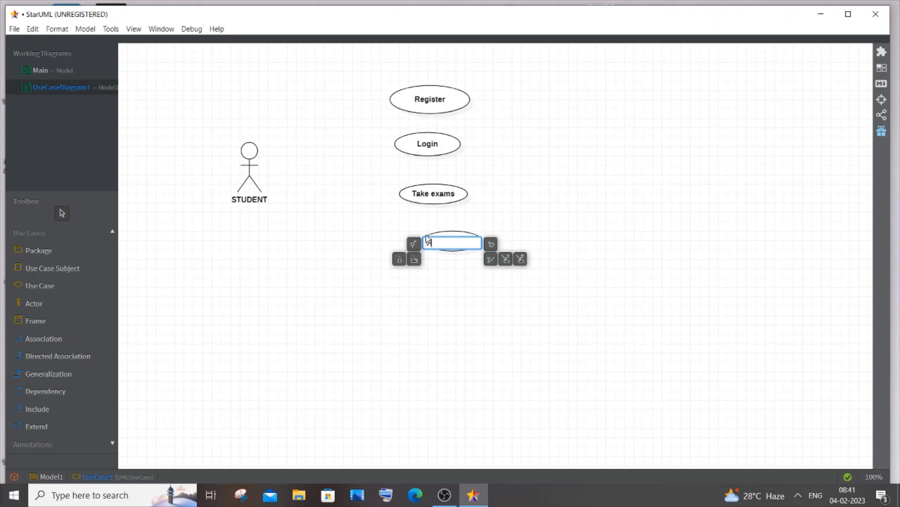
pyautogui.write('View results')
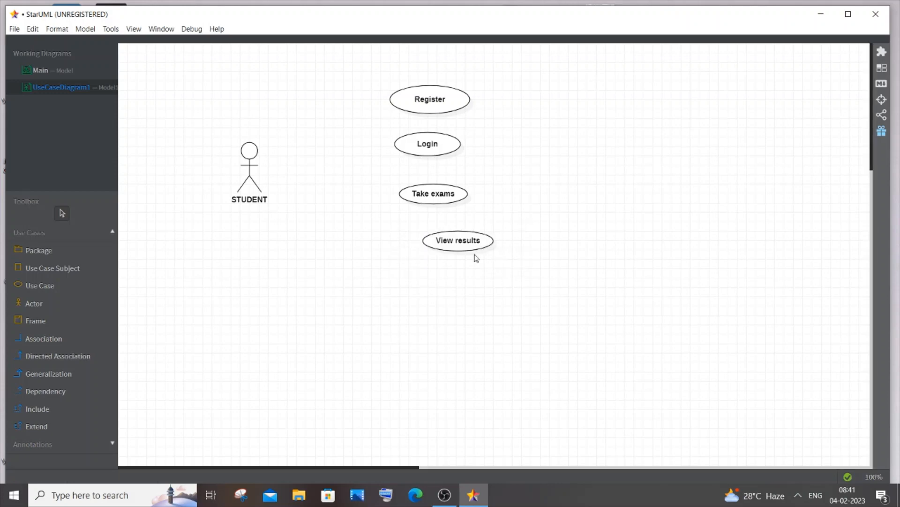
# Add Edit details and Logout use cases below View results in the student's column
pyautogui.click(457, 240)
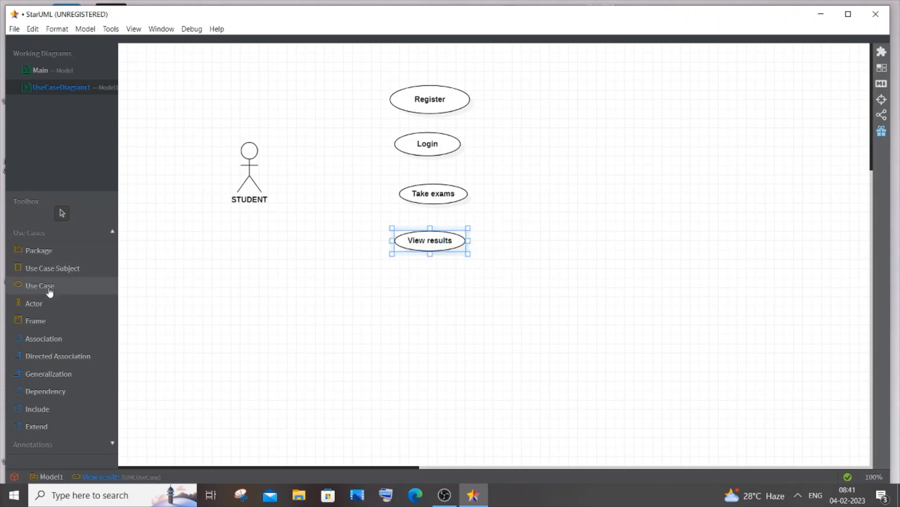
pyautogui.click(452, 294)
pyautogui.write('Edit details')
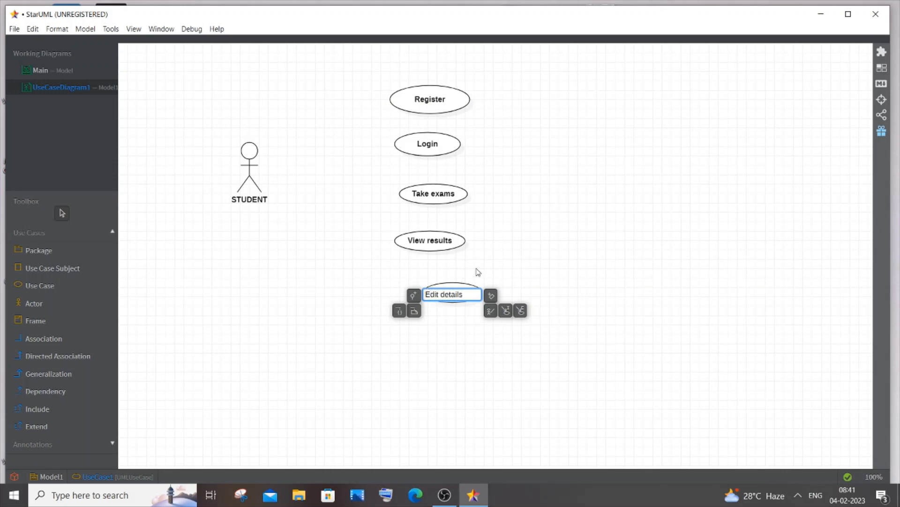
pyautogui.moveTo(519, 271)
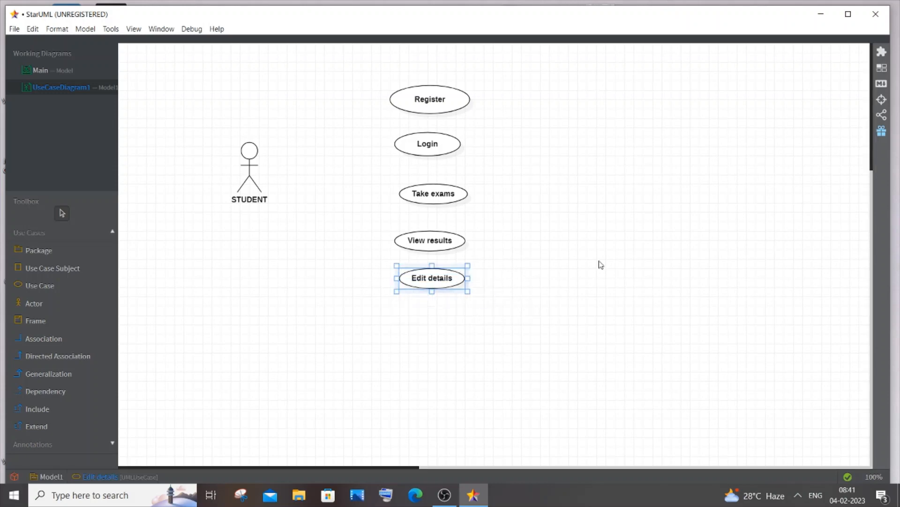
pyautogui.moveTo(524, 261)
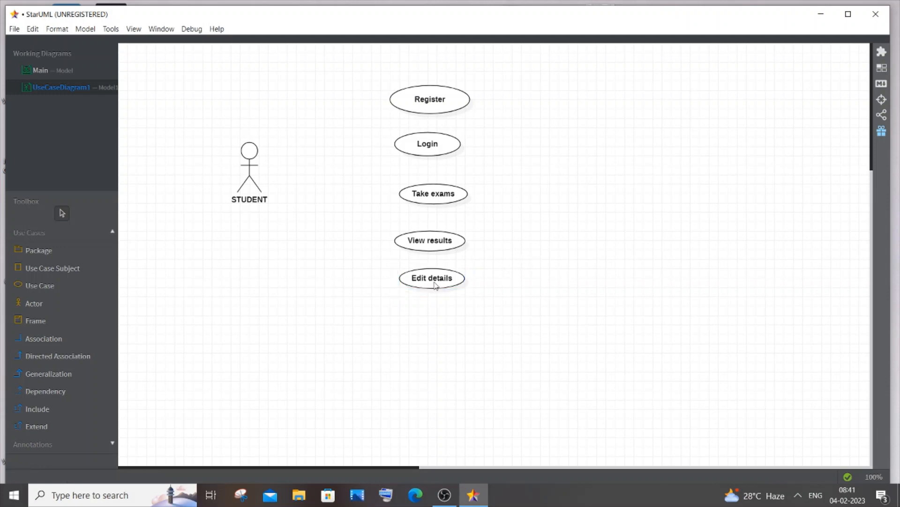
pyautogui.click(430, 278)
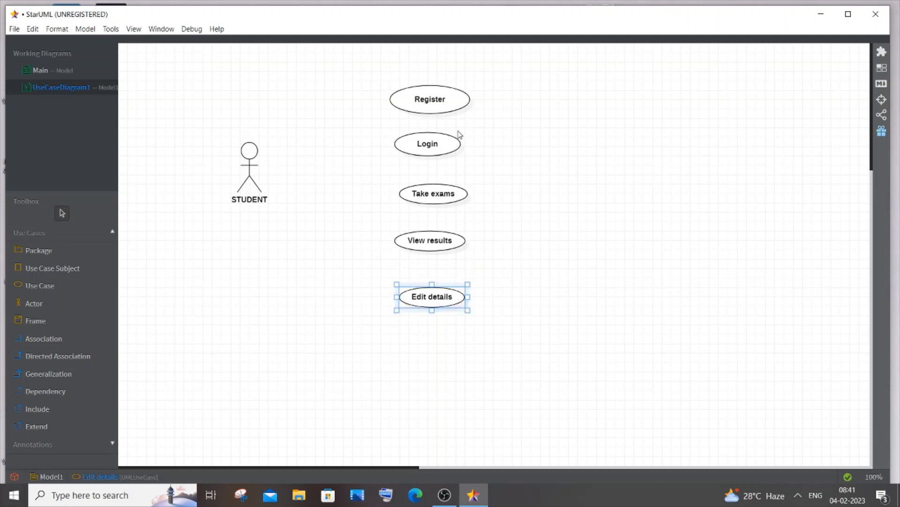
pyautogui.click(429, 193)
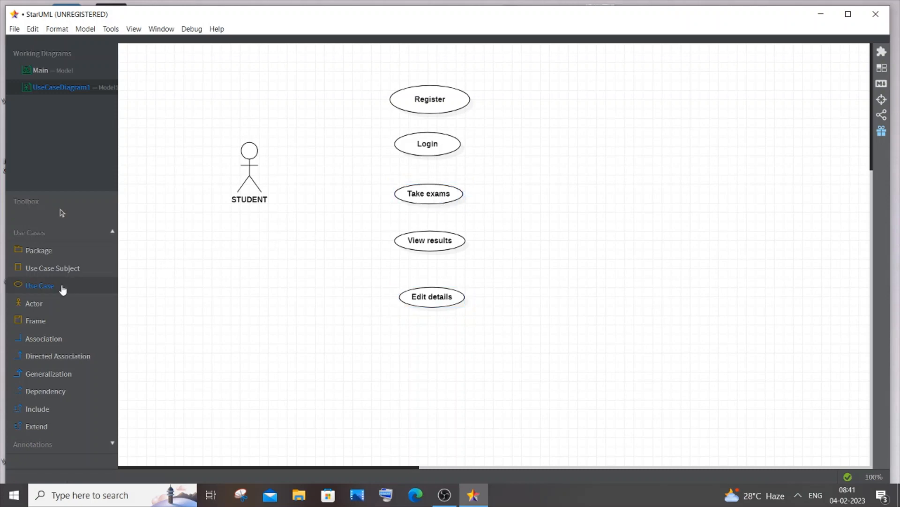
pyautogui.moveTo(440, 330)
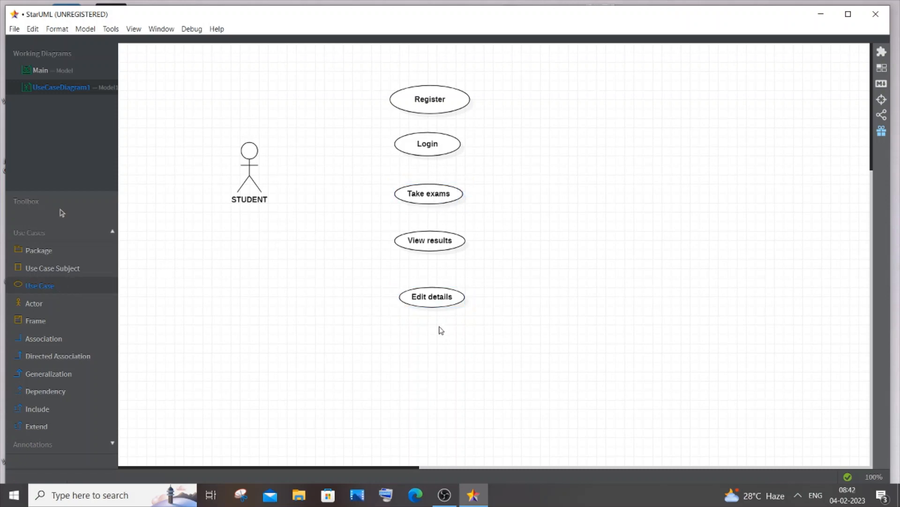
pyautogui.moveTo(434, 335)
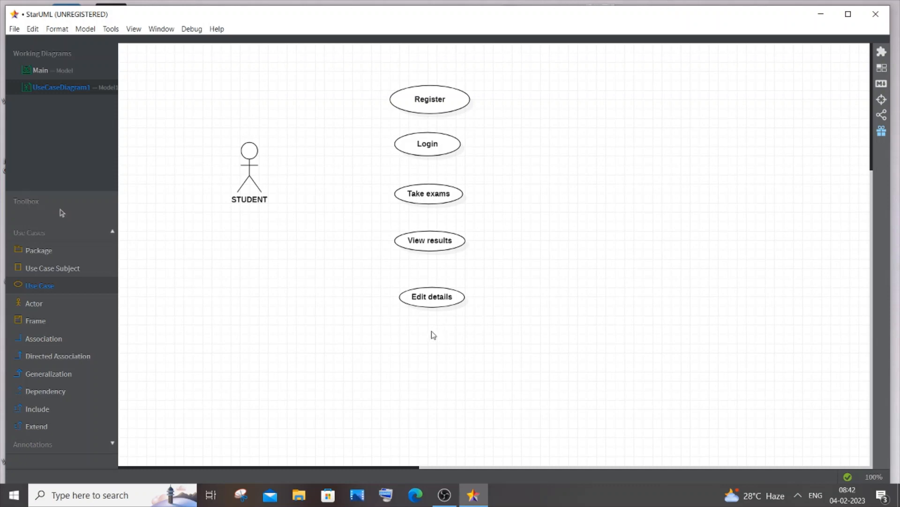
pyautogui.click(457, 340)
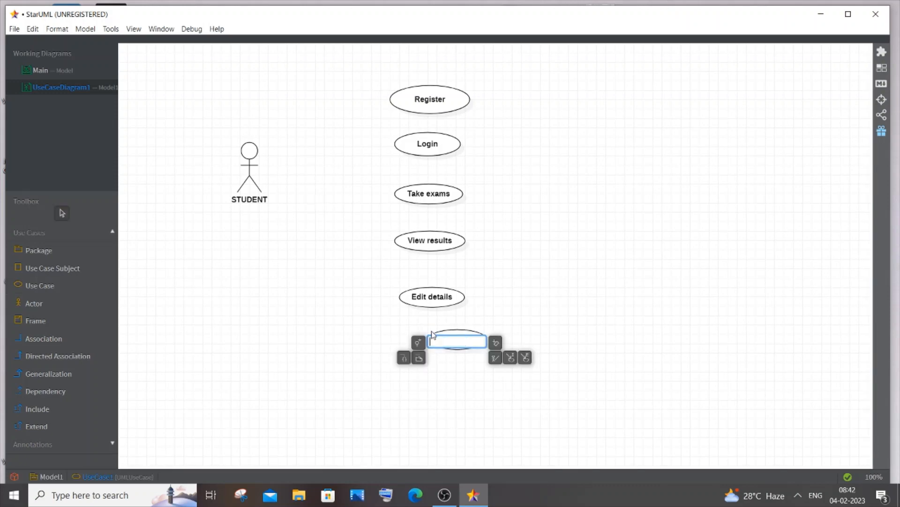
pyautogui.write('Logout')
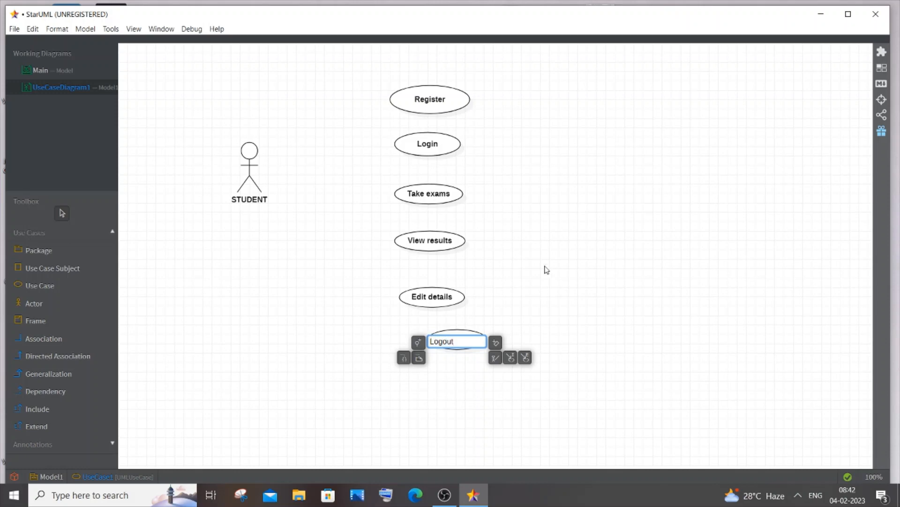
# Move Register, Login and Take exams up into a tighter column beside STUDENT
pyautogui.click(429, 85)
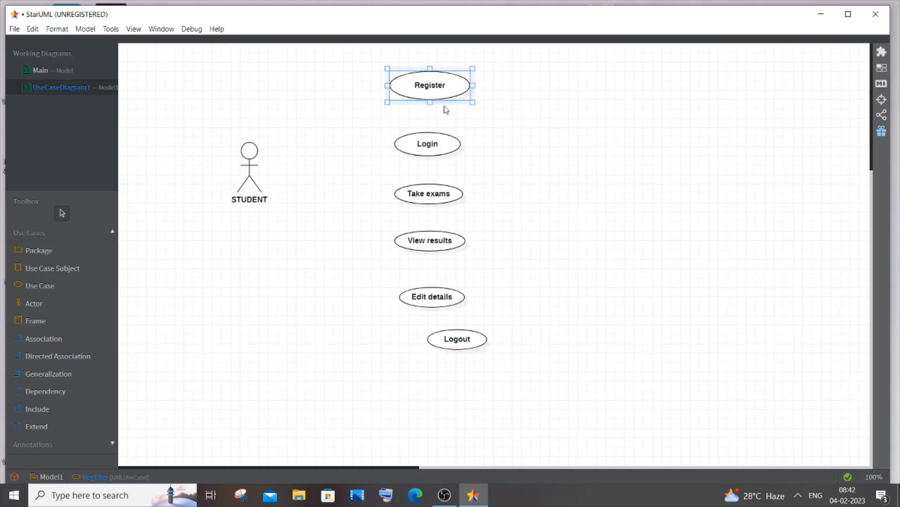
pyautogui.click(427, 143)
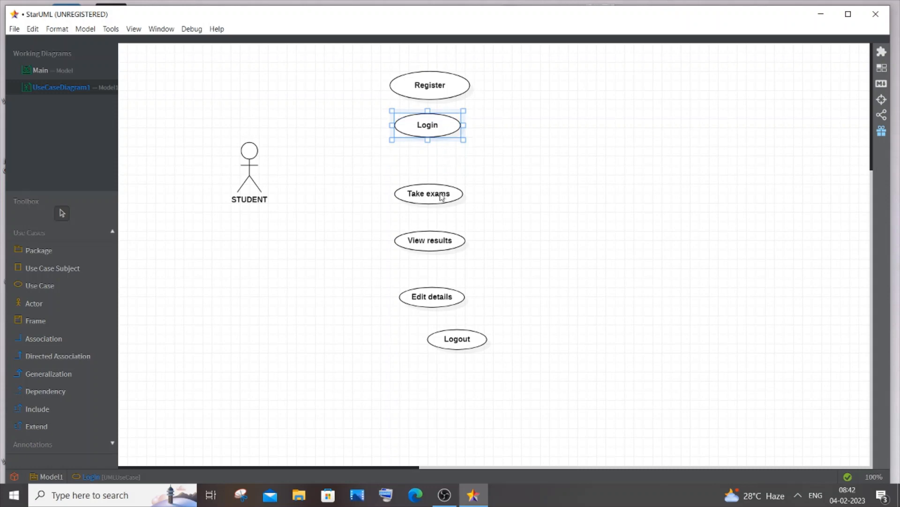
pyautogui.click(428, 240)
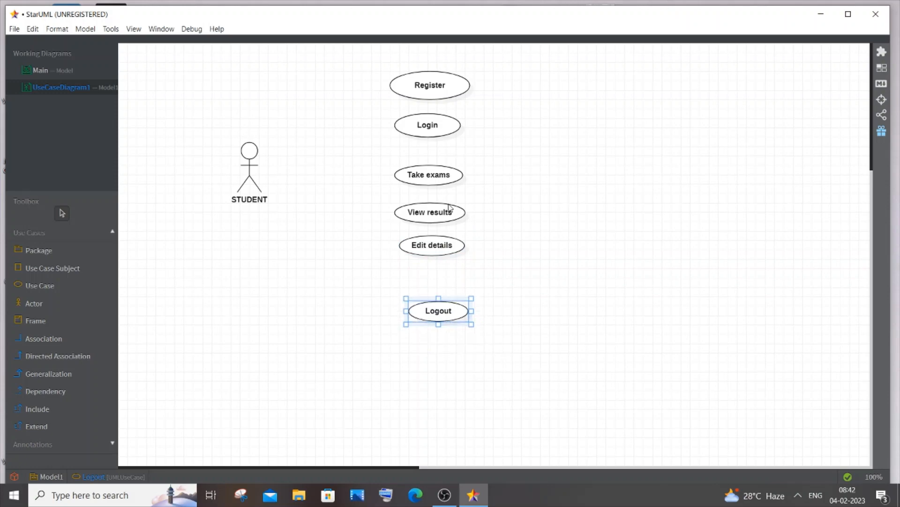
pyautogui.moveTo(346, 243)
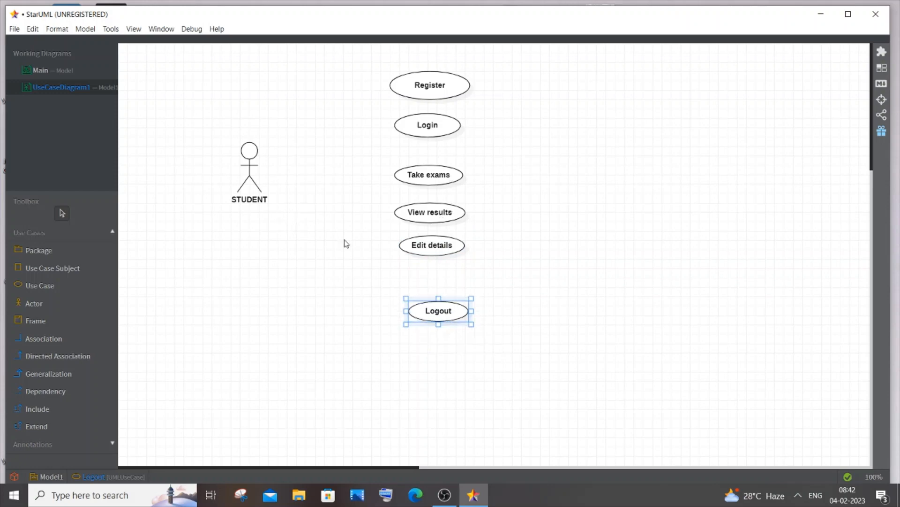
pyautogui.moveTo(320, 247)
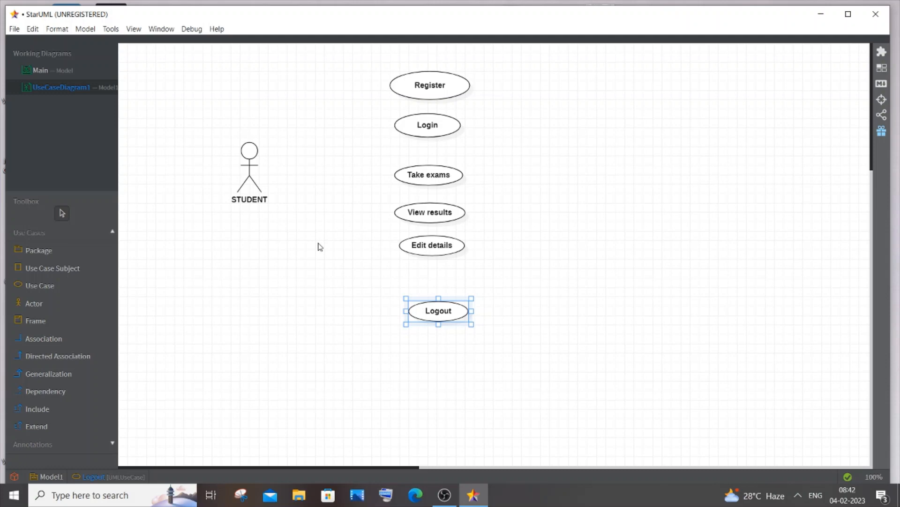
pyautogui.moveTo(32, 303)
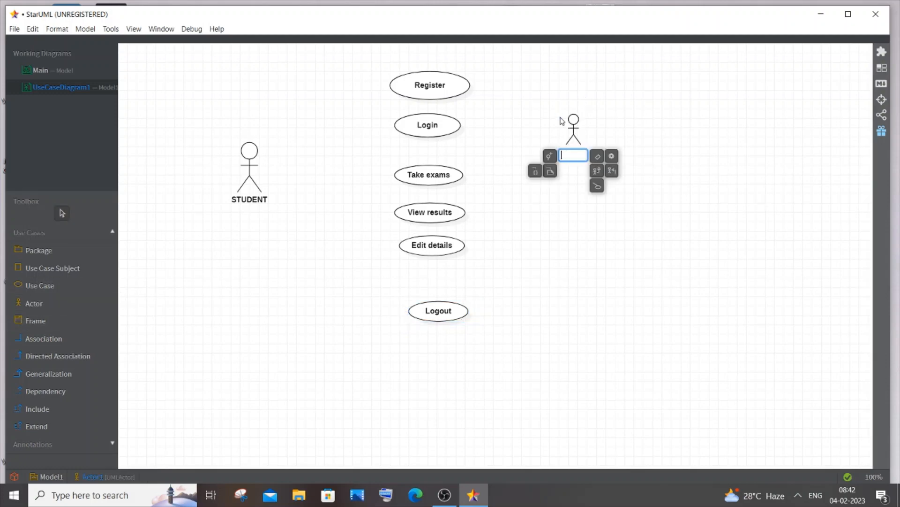
# Place a TEACHER actor to the right of the student's use cases
pyautogui.write('TEACHER')
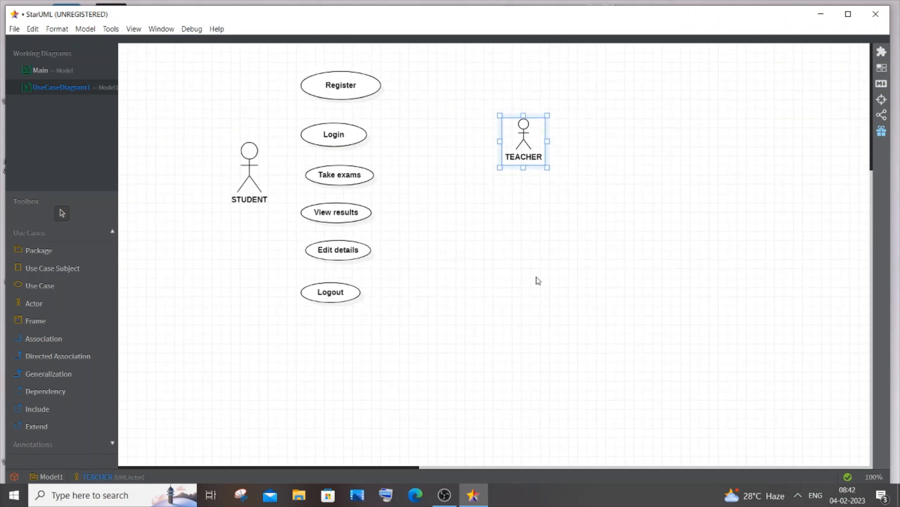
pyautogui.click(561, 147)
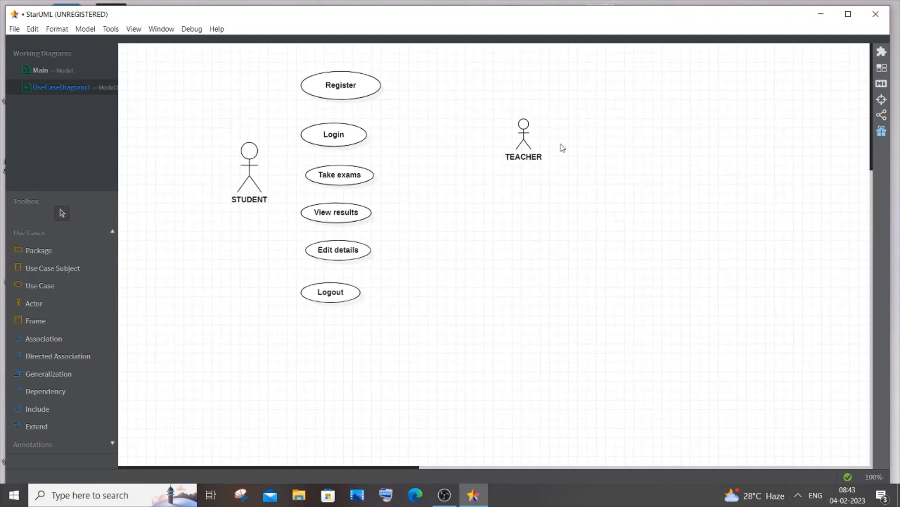
pyautogui.click(524, 132)
pyautogui.write('m')
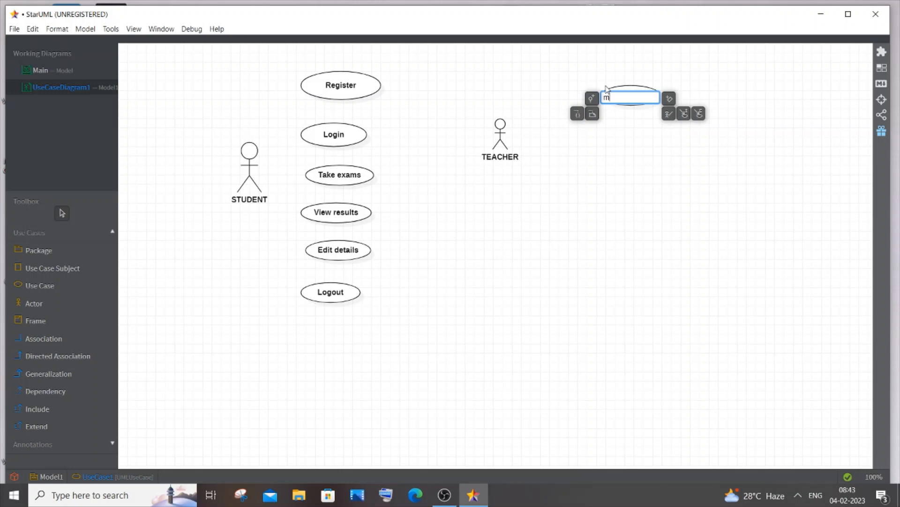
# Add Manage syllabus and Create question paper use cases beside TEACHER, fixing the casing
pyautogui.write('ANAGE')
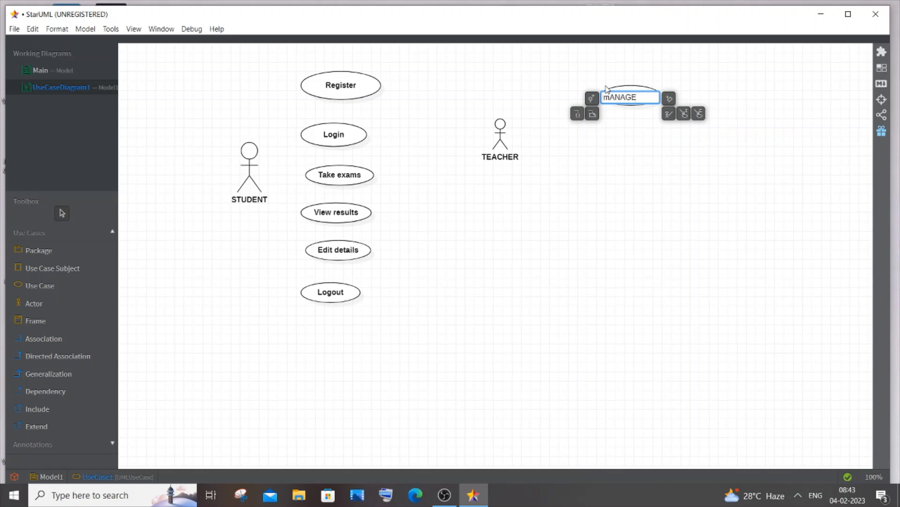
pyautogui.press('ctrl+a')
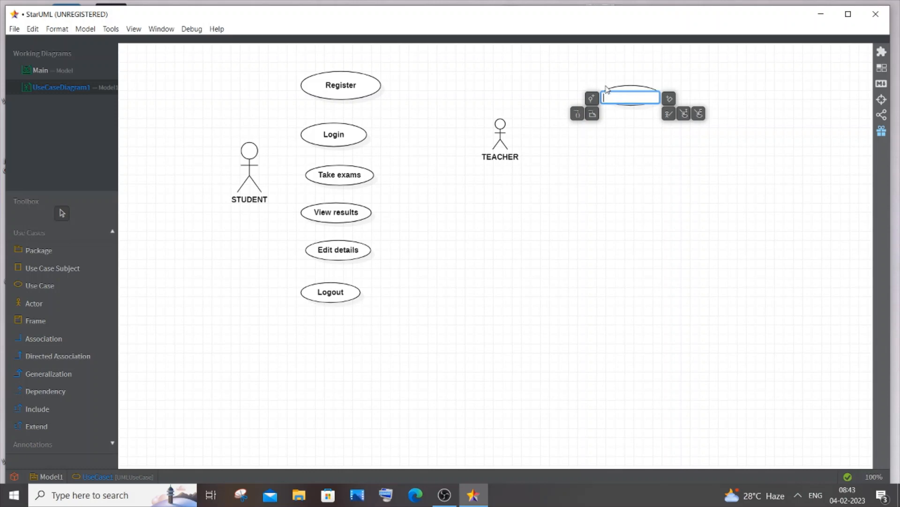
pyautogui.write('Manage syllabus')
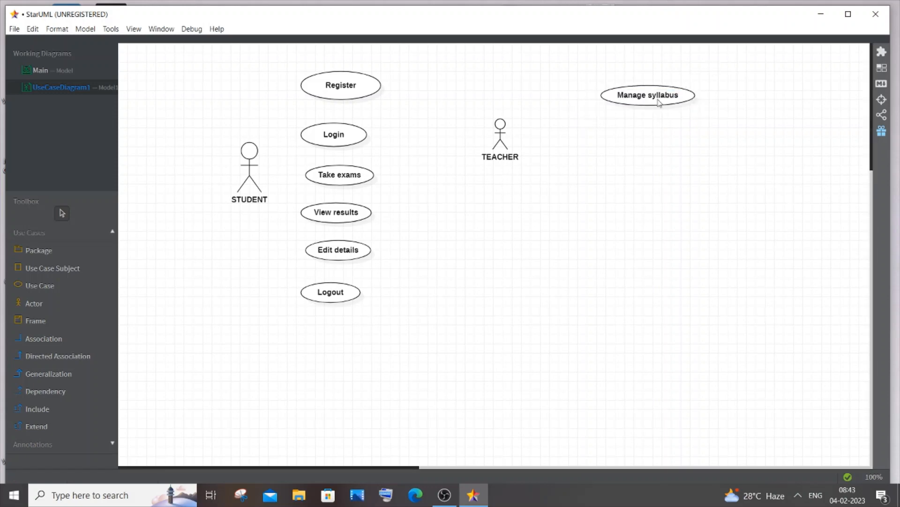
pyautogui.click(649, 94)
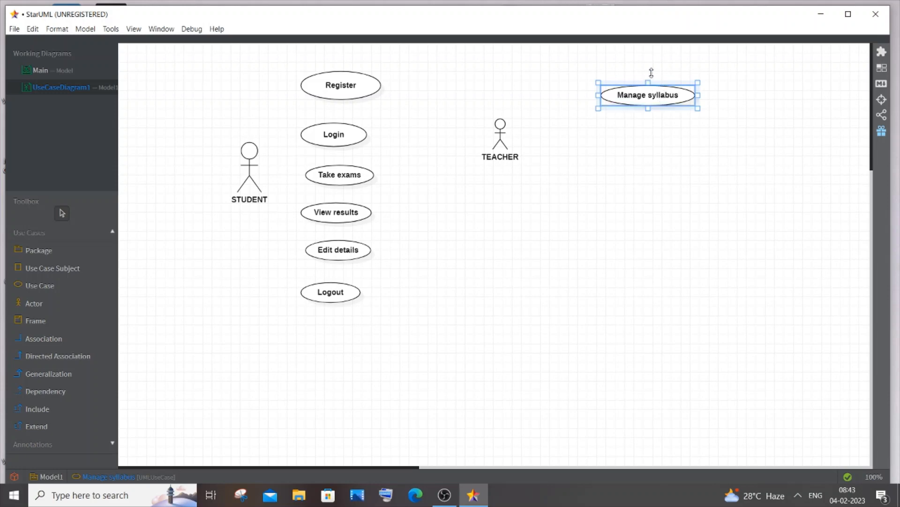
pyautogui.click(746, 105)
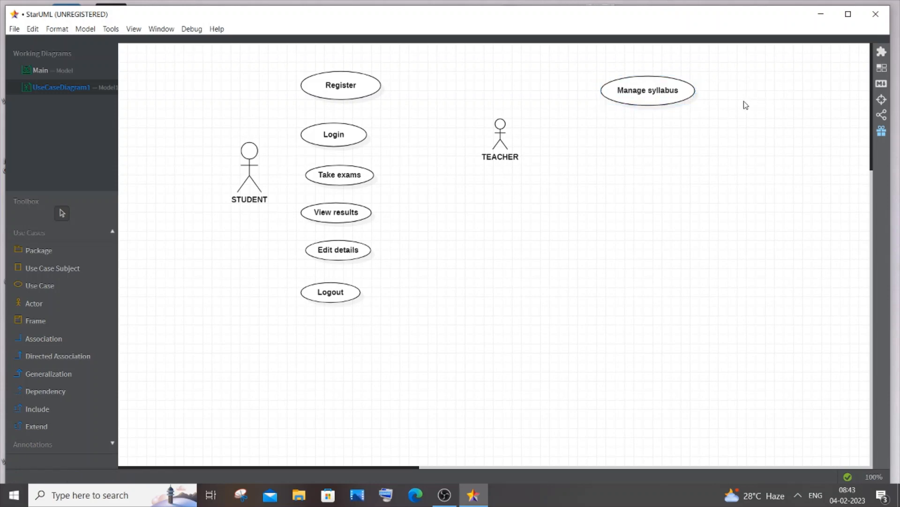
pyautogui.click(39, 286)
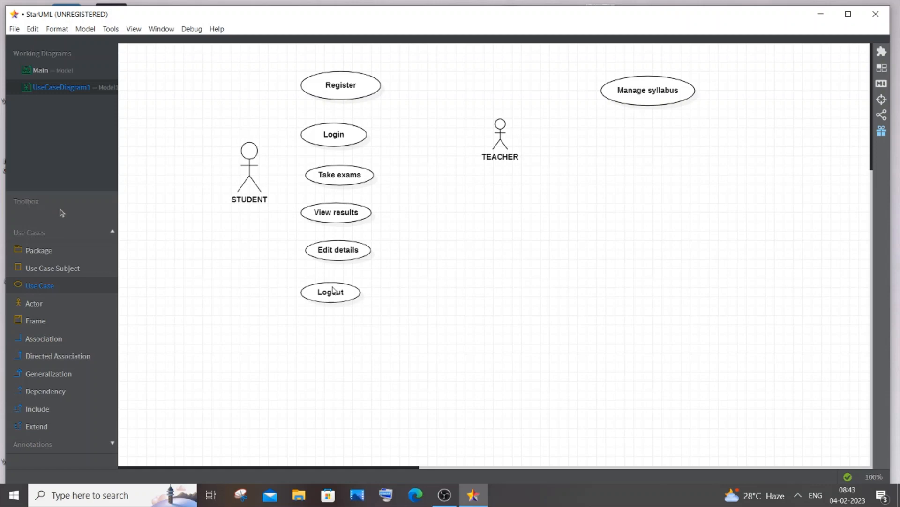
pyautogui.click(669, 148)
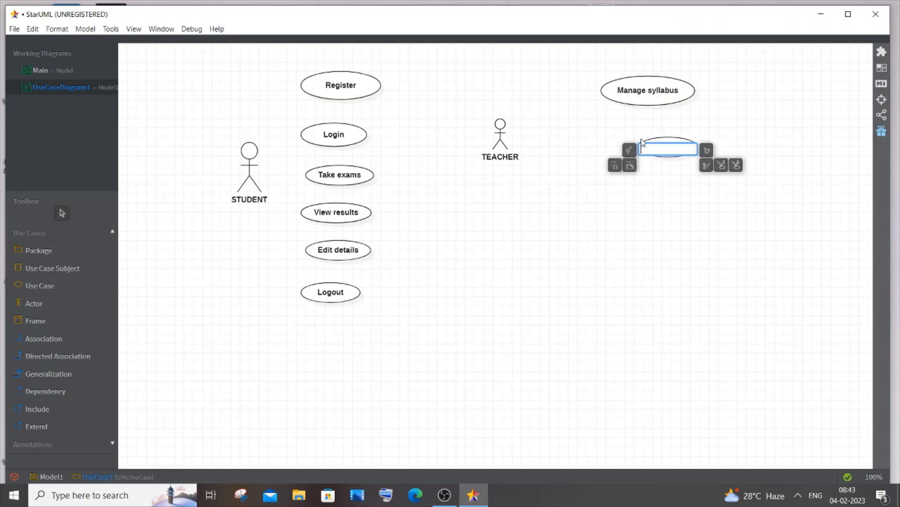
pyautogui.write('Create question paper')
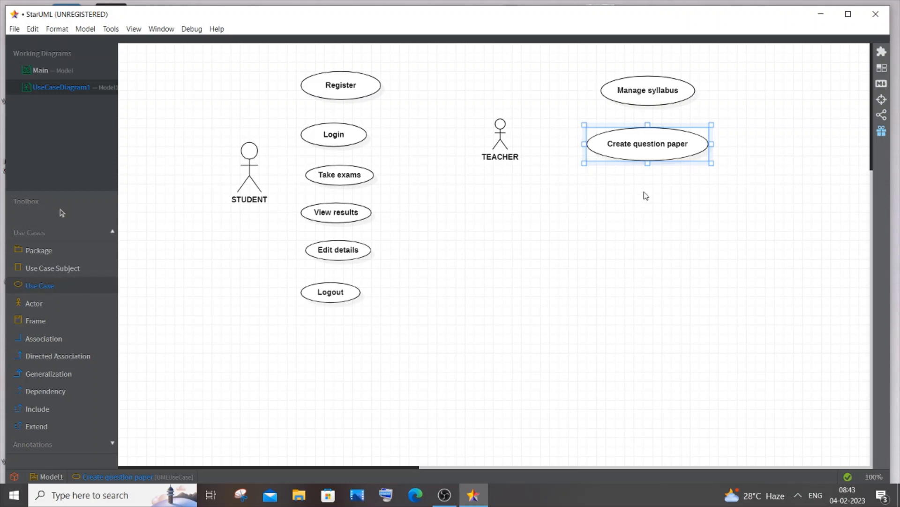
# Add Validate answers and Adding grades use cases below Create question paper
pyautogui.click(647, 198)
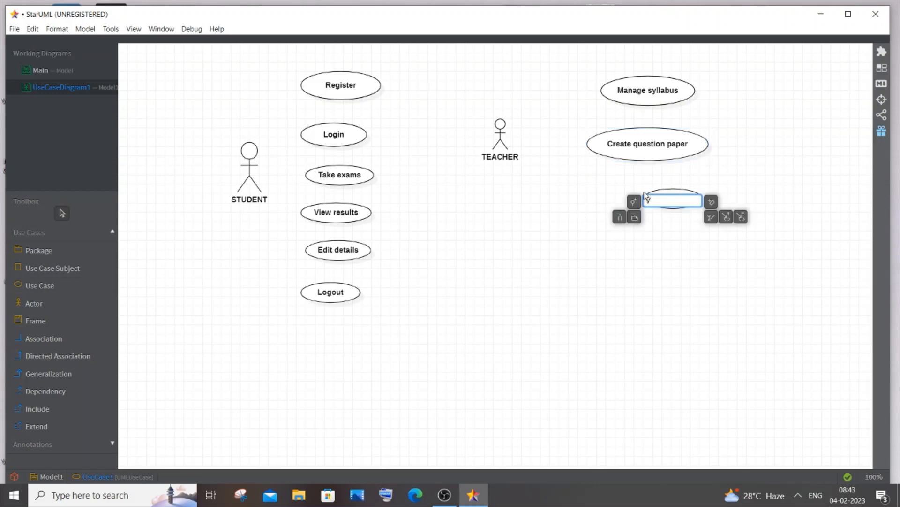
pyautogui.write('Vali')
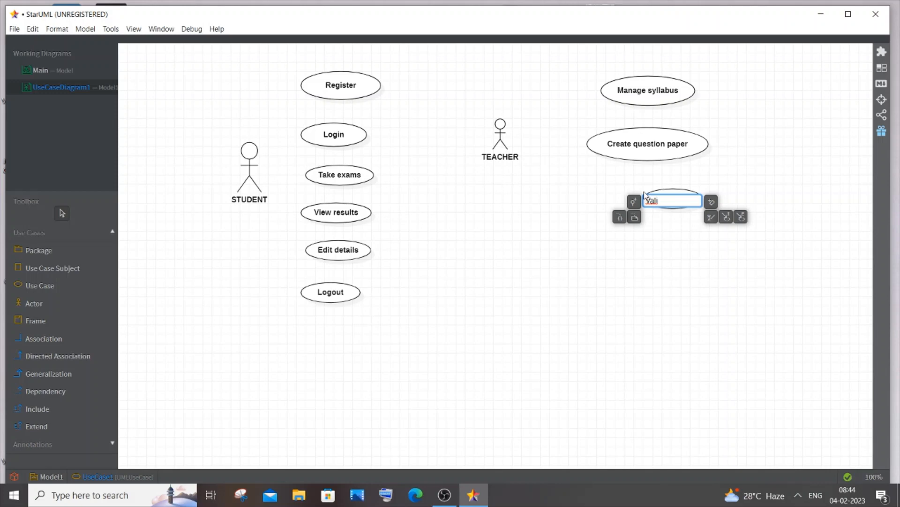
pyautogui.moveTo(688, 201)
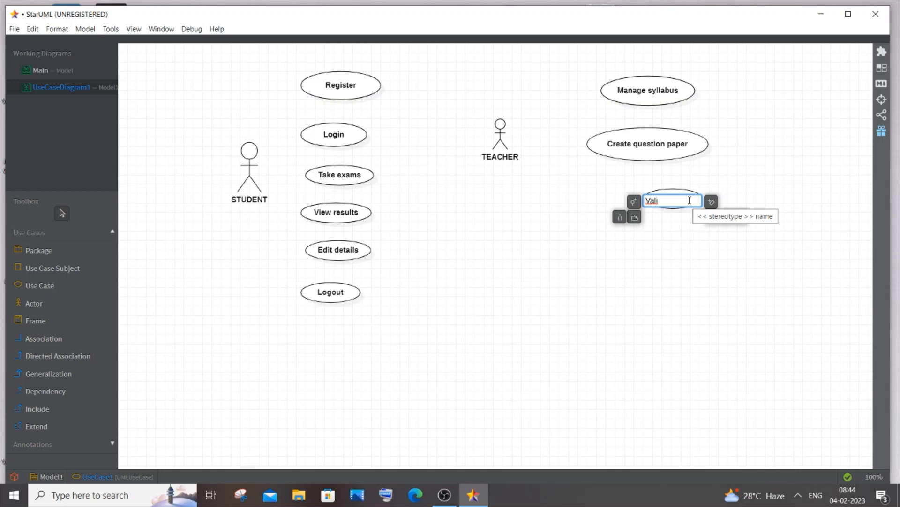
pyautogui.write('date answers')
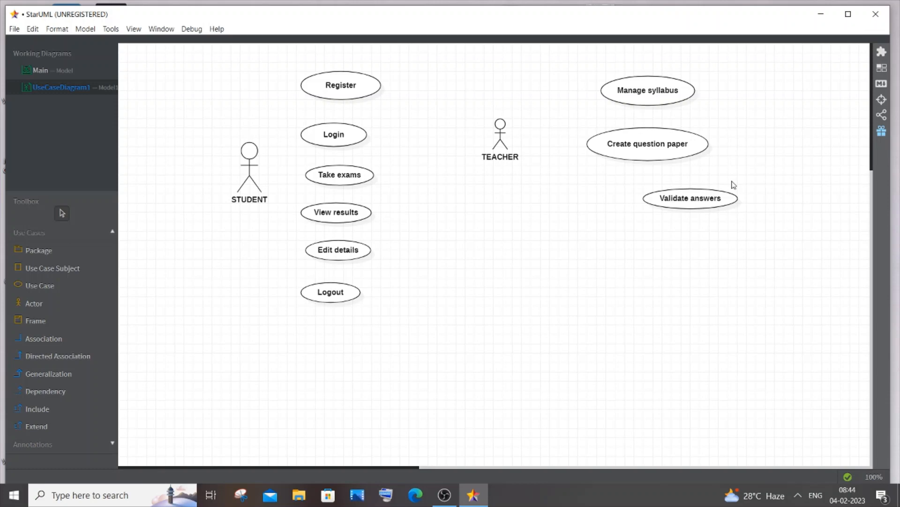
pyautogui.click(689, 198)
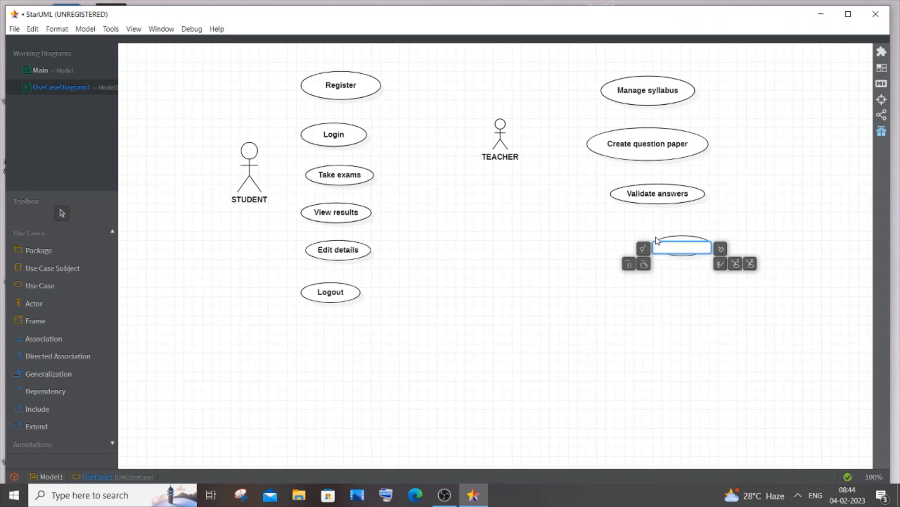
pyautogui.write('Adding grades')
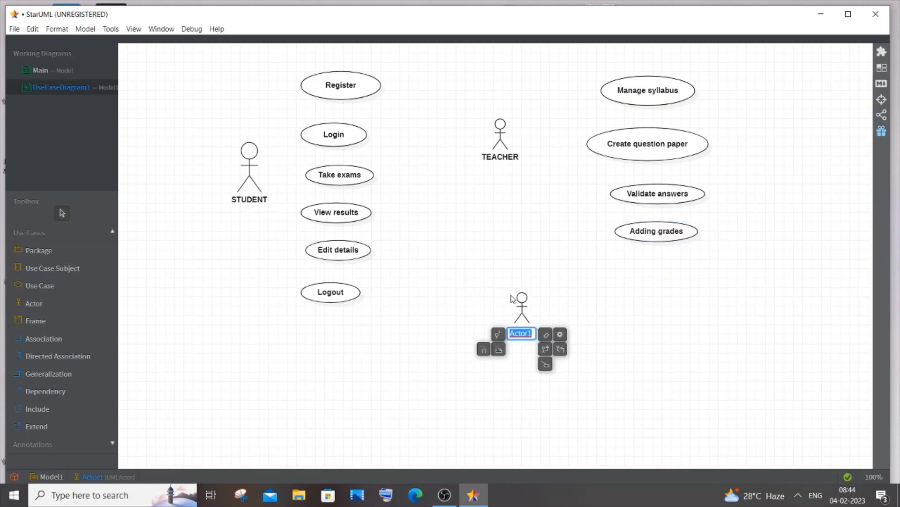
# Name the ADMIN actor and add MANAGE STUDENTS and MANAGE TEACHERS use cases near it
pyautogui.write('ADMIN')
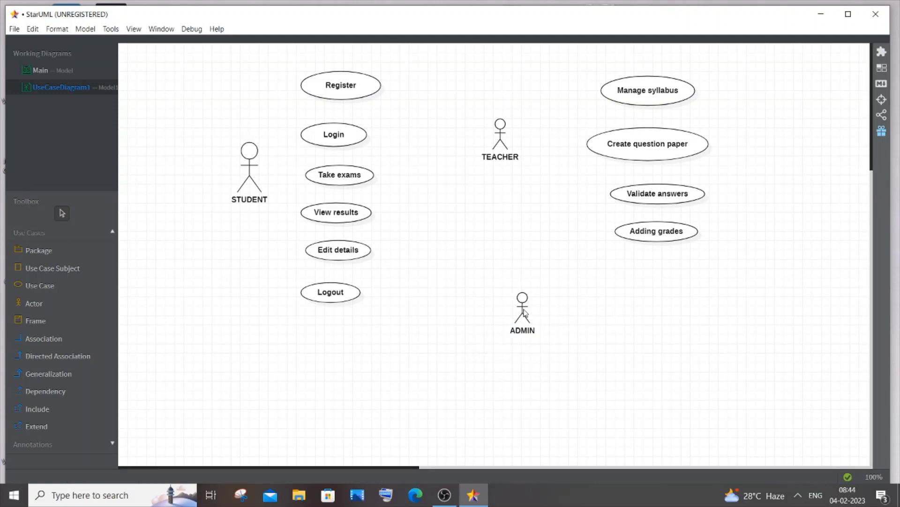
pyautogui.moveTo(559, 132)
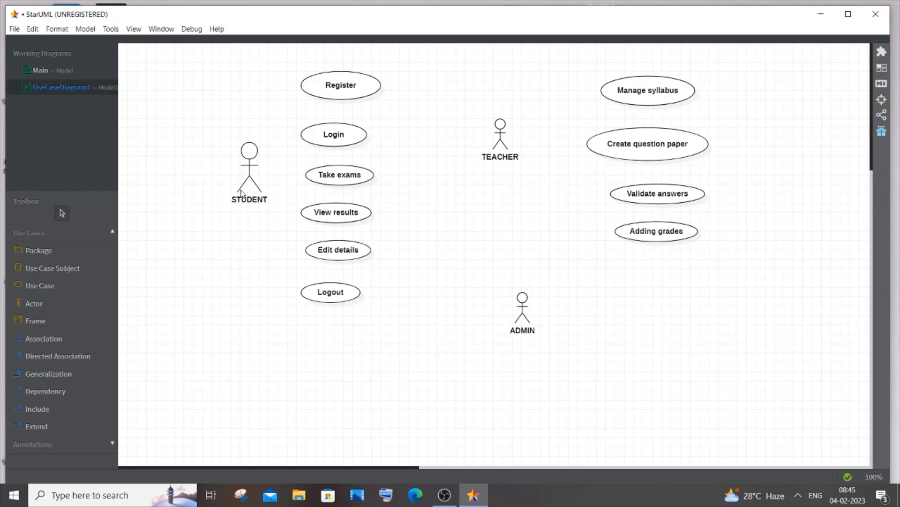
pyautogui.moveTo(186, 209)
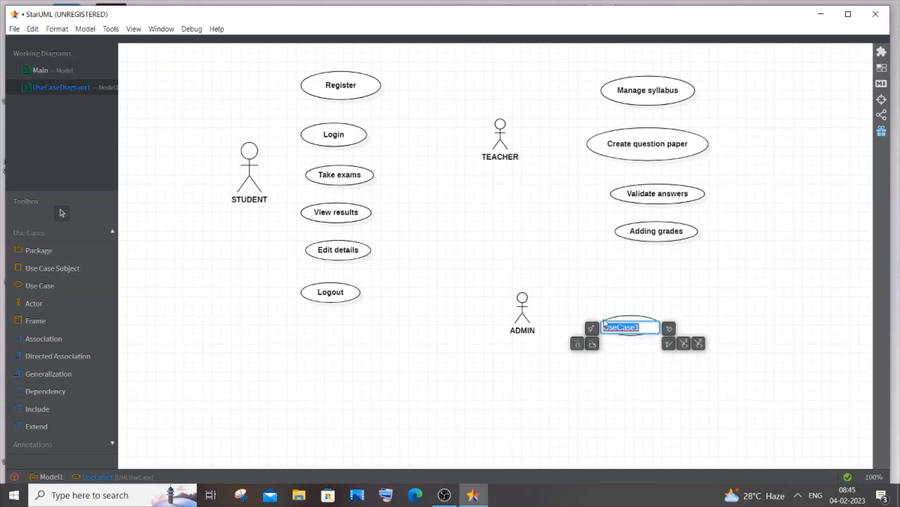
pyautogui.write('MANAGE')
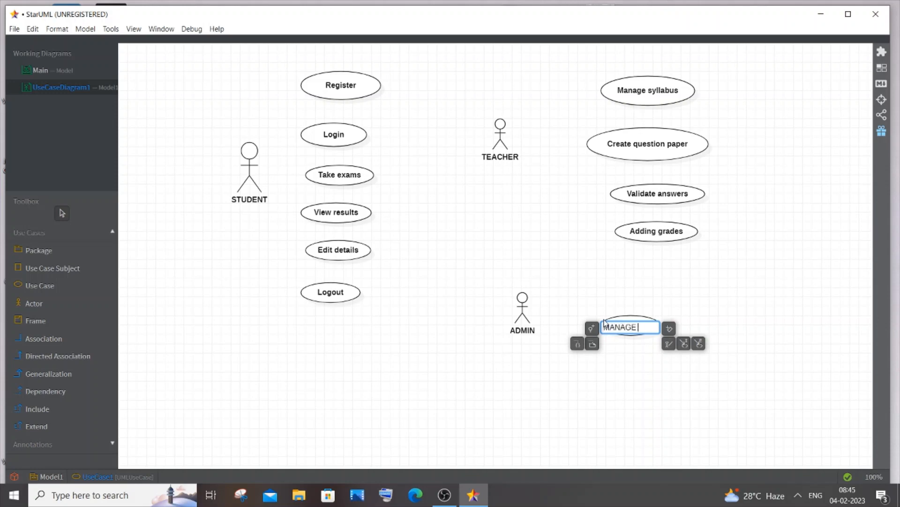
pyautogui.write('STUDENTA')
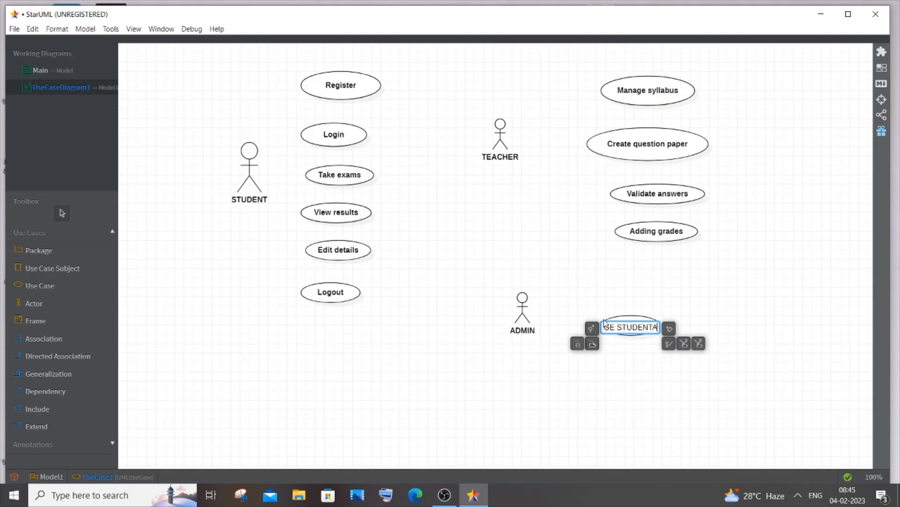
pyautogui.click(173, 215)
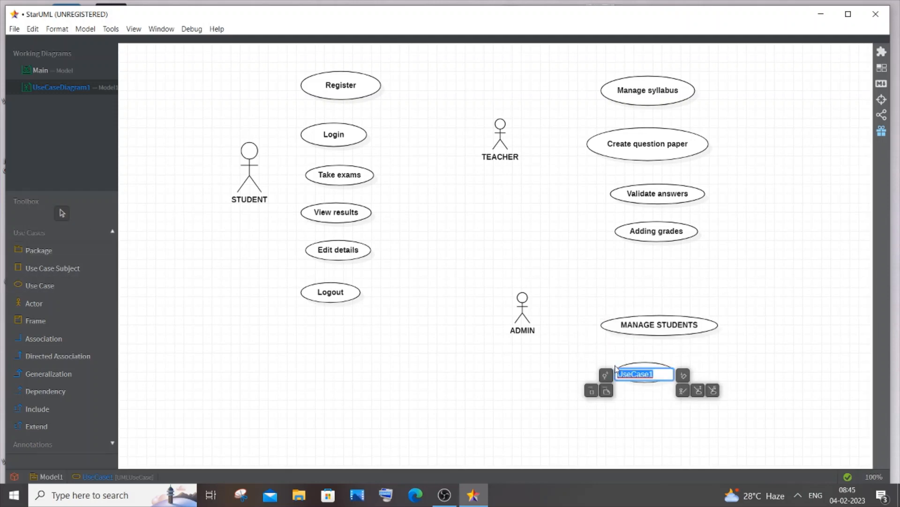
pyautogui.write('MANAGE TEACHERD')
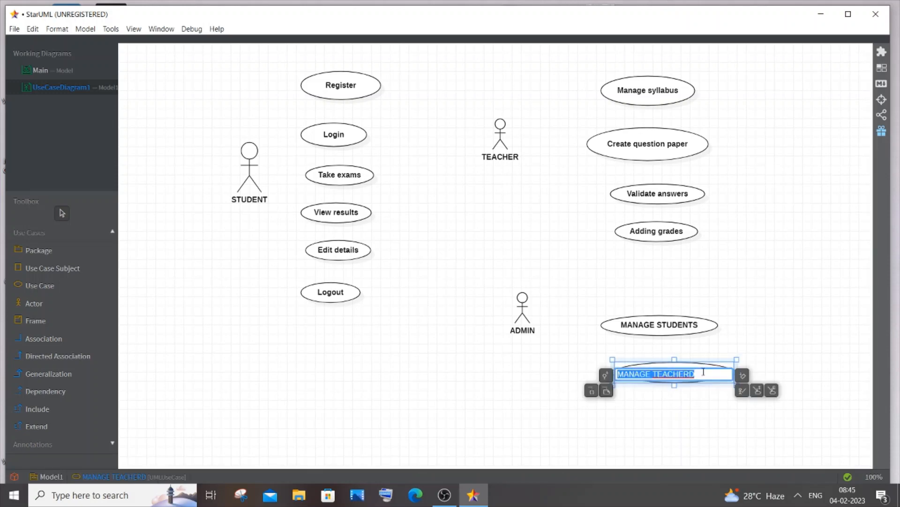
pyautogui.write('s')
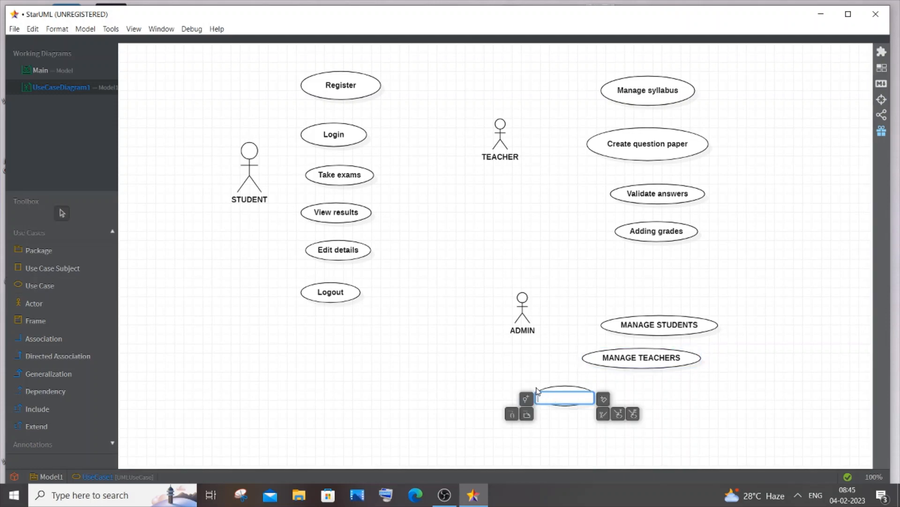
# Add a third admin use case named UPDATE EXAM DETAILS
pyautogui.write('UPDATE Q')
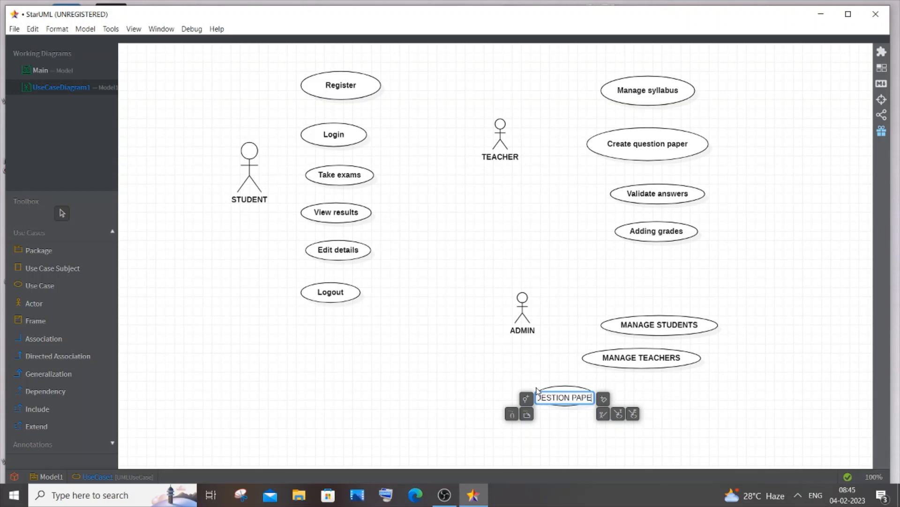
pyautogui.write('UPDATE QUES')
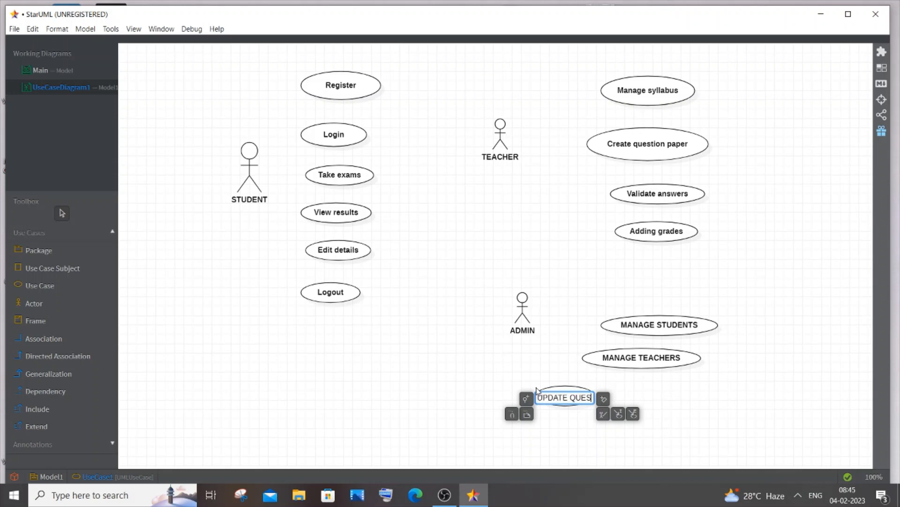
pyautogui.write('ATE EXAM DETAIL')
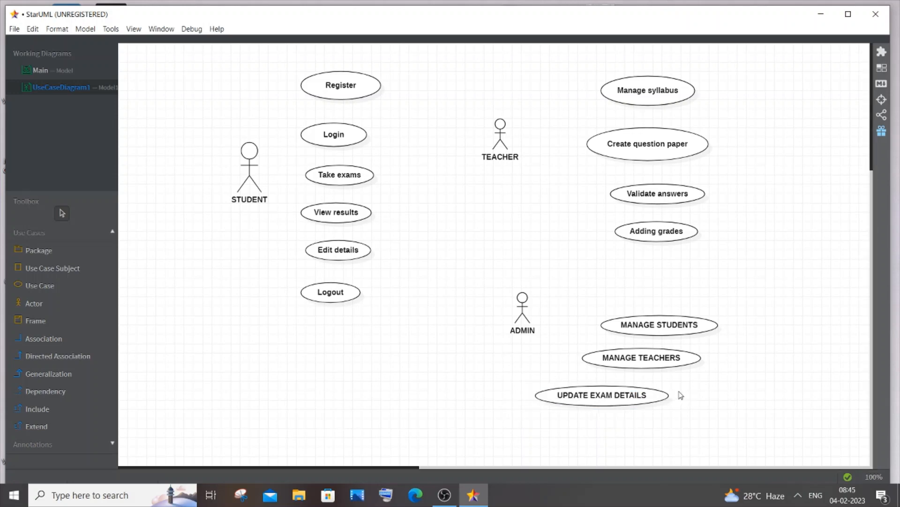
pyautogui.moveTo(619, 394)
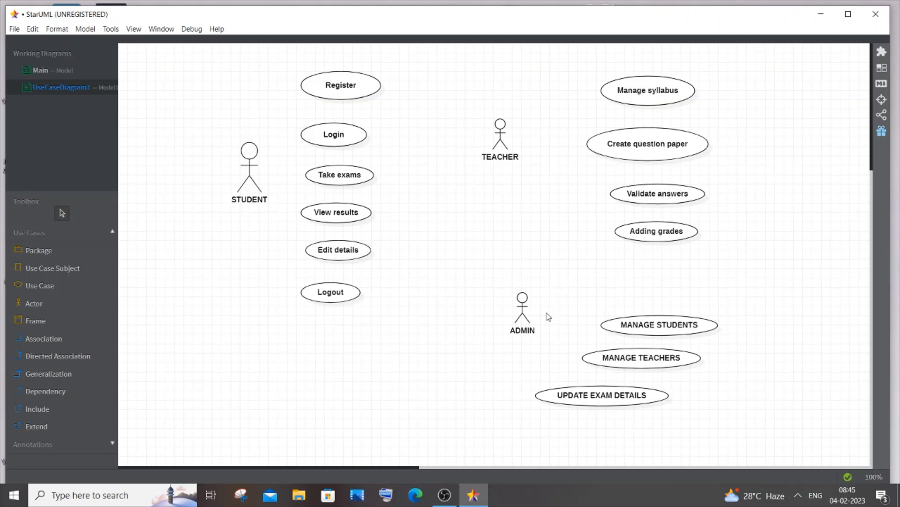
pyautogui.moveTo(676, 283)
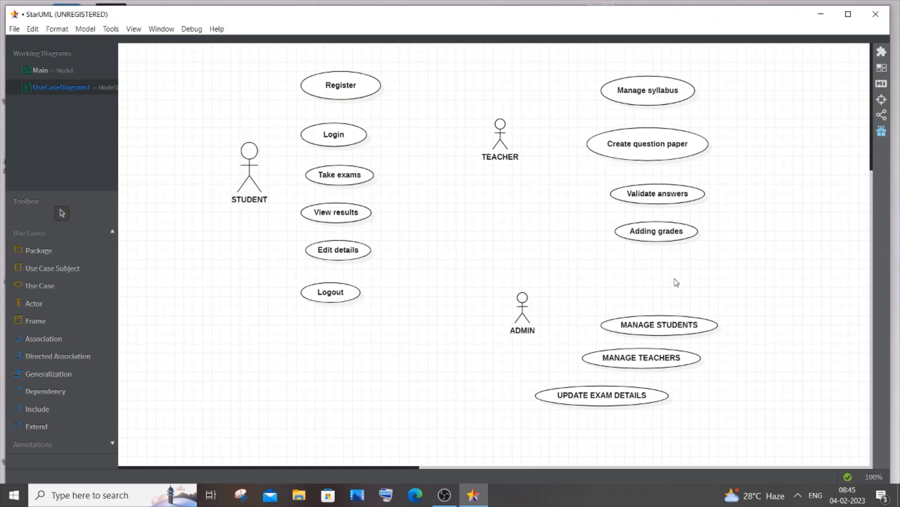
pyautogui.moveTo(703, 301)
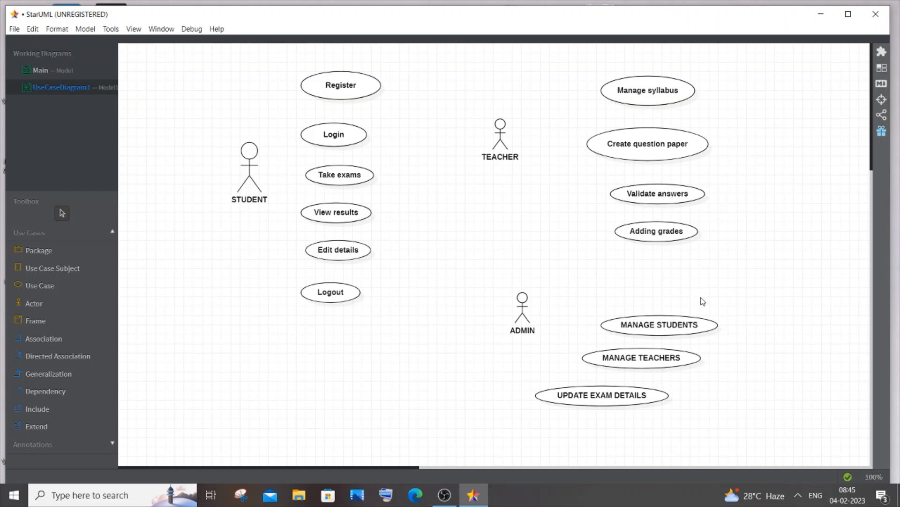
# Realign the admin use cases and link STUDENT to Register with a directed association
pyautogui.click(659, 325)
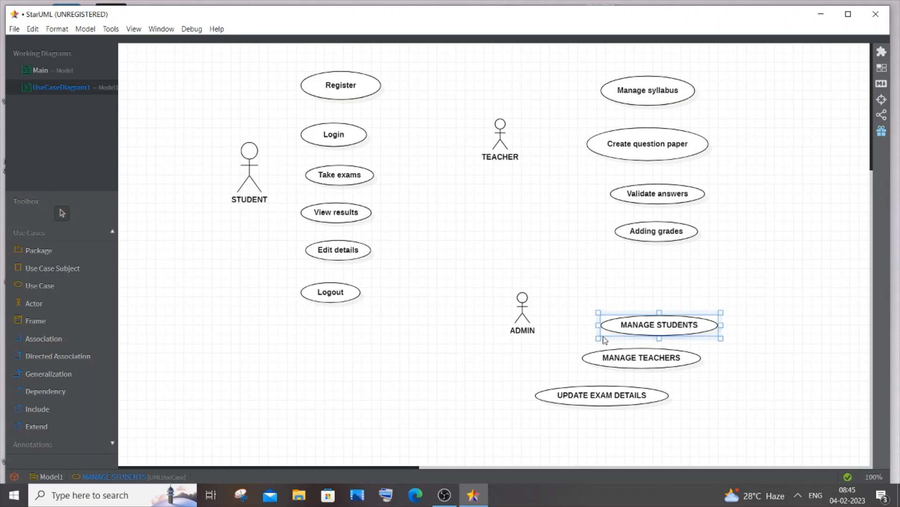
pyautogui.moveTo(576, 217)
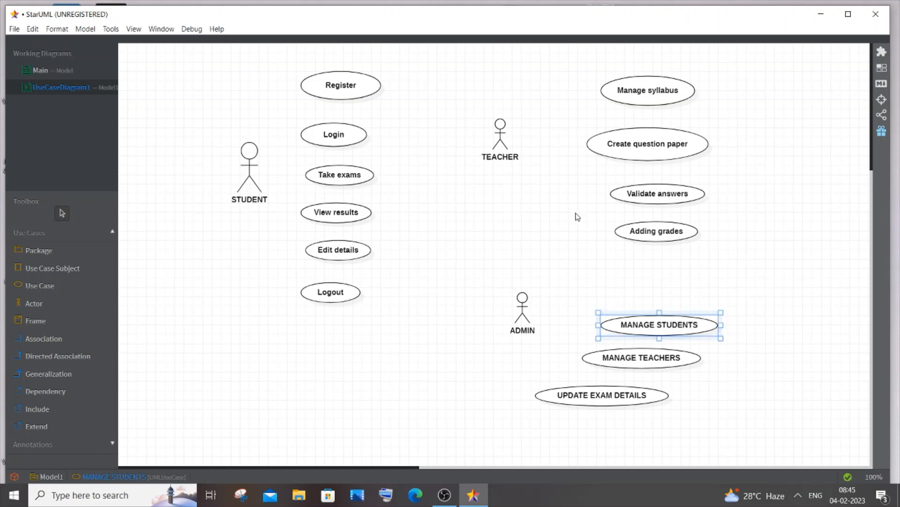
pyautogui.moveTo(636, 397)
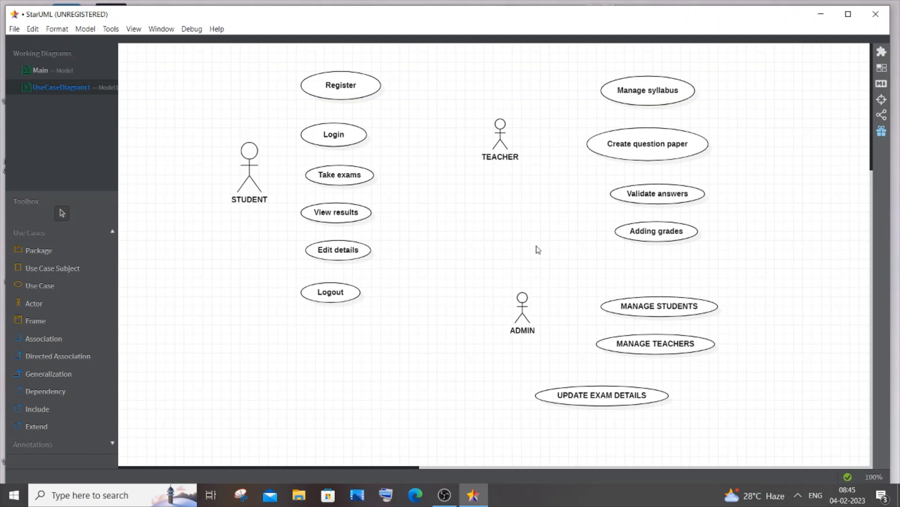
pyautogui.click(601, 395)
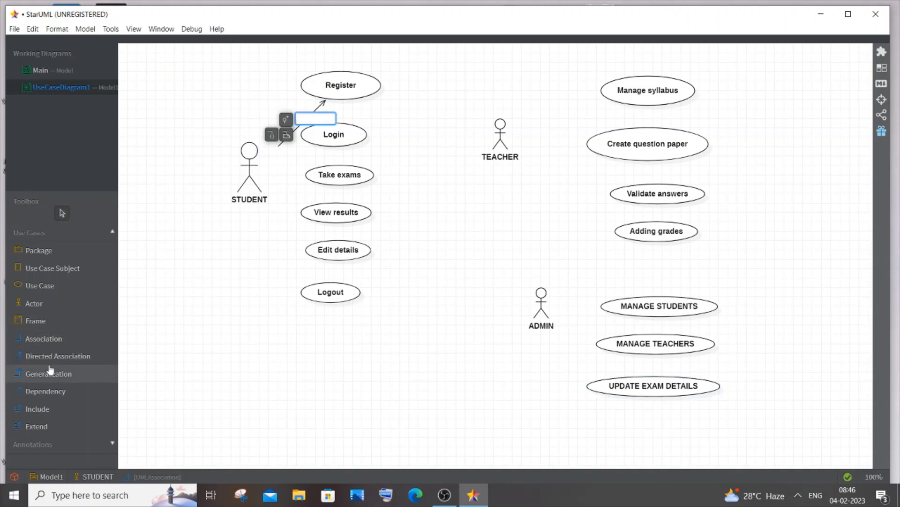
# Connect STUDENT to its remaining use cases, shift STUDENT left, and link TEACHER to Register
pyautogui.click(57, 356)
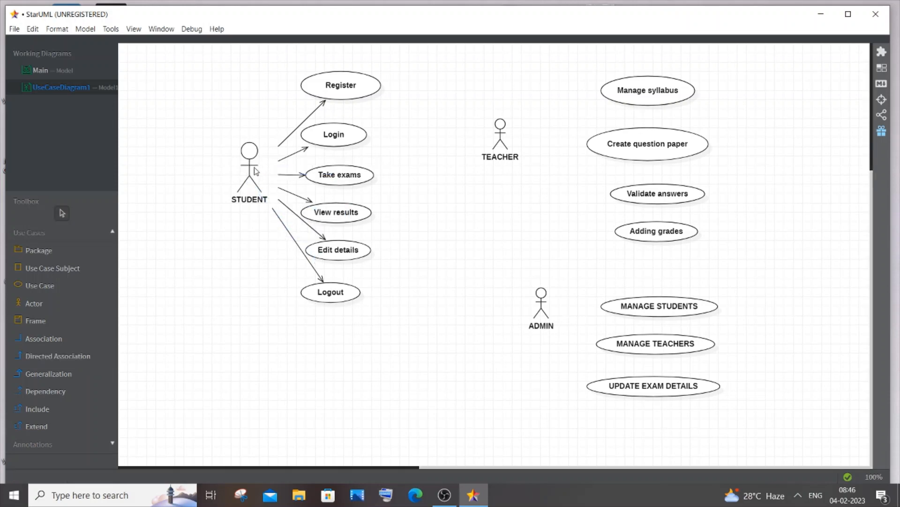
pyautogui.moveTo(249, 167); pyautogui.dragTo(222, 178)
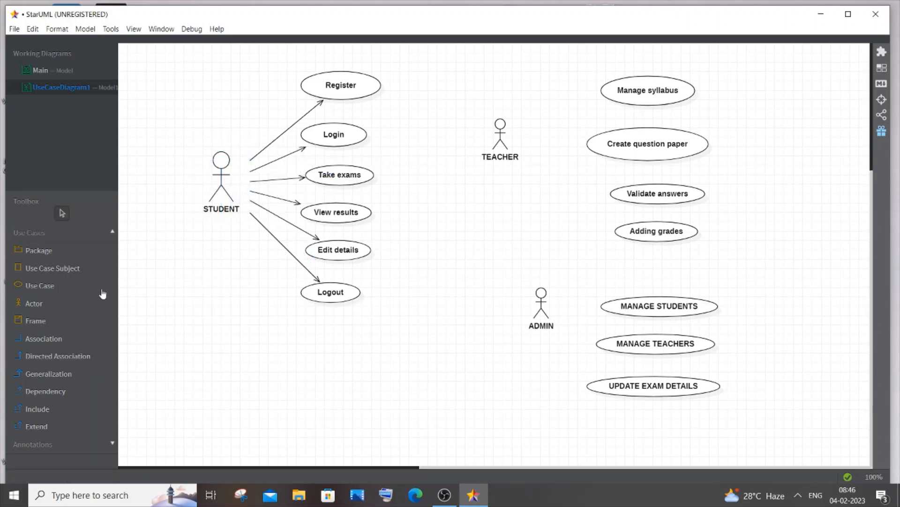
pyautogui.click(59, 355)
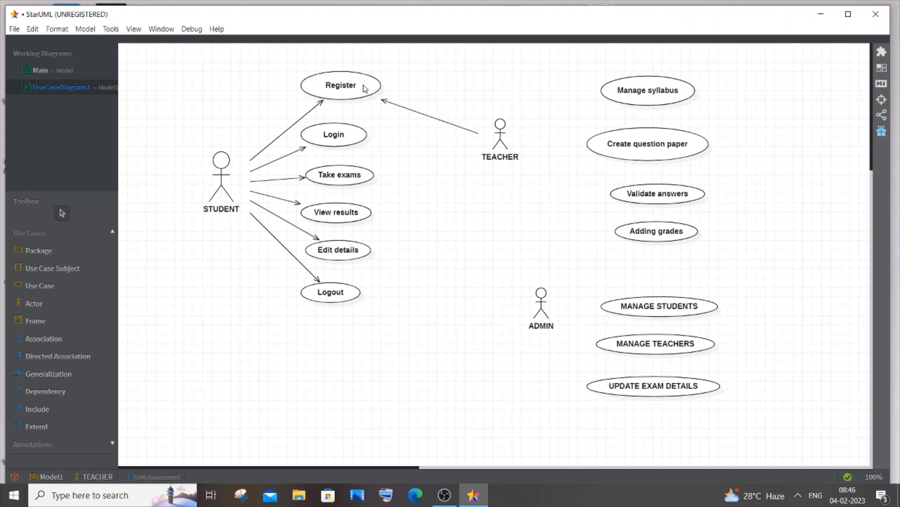
# Draw directed associations from TEACHER to Login, Edit details and Logout
pyautogui.click(57, 355)
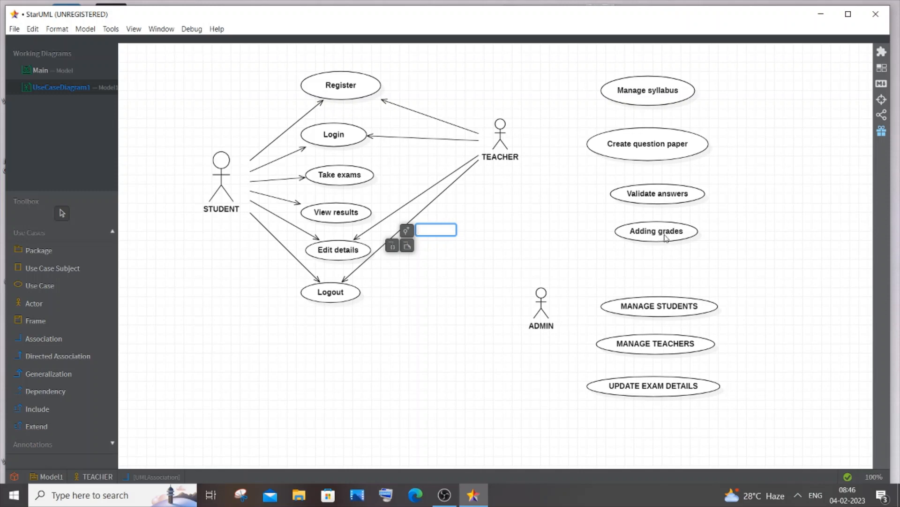
pyautogui.moveTo(322, 198)
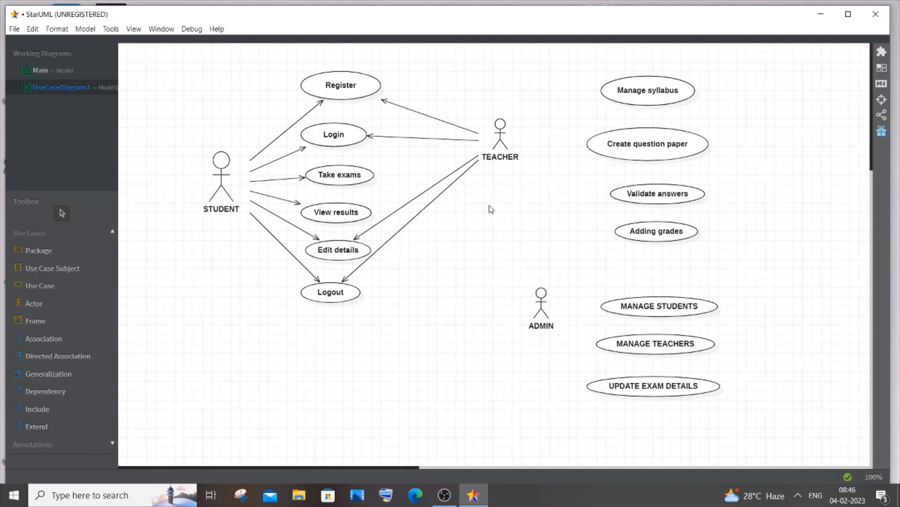
pyautogui.moveTo(354, 176)
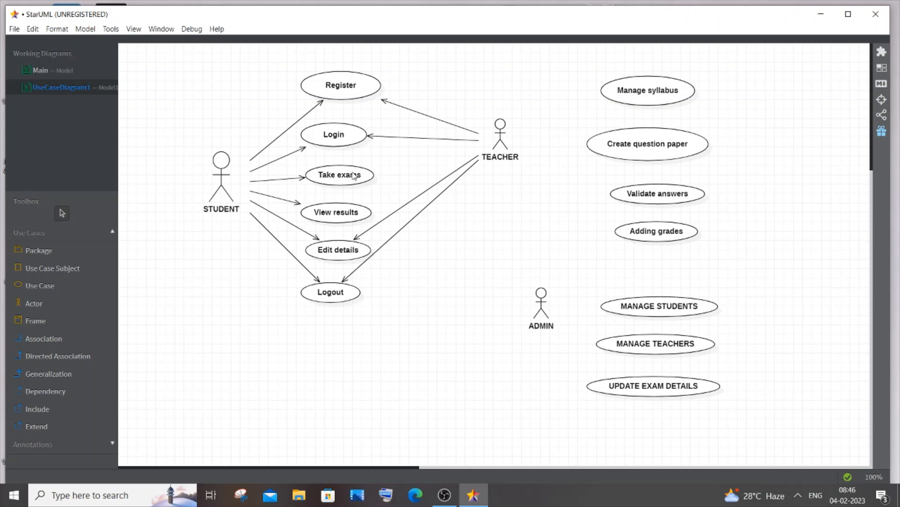
pyautogui.moveTo(362, 191)
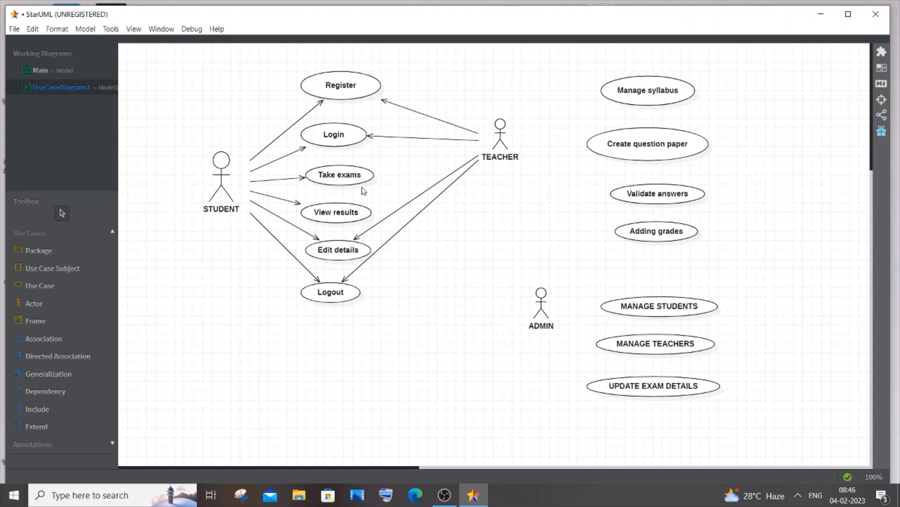
pyautogui.moveTo(230, 206)
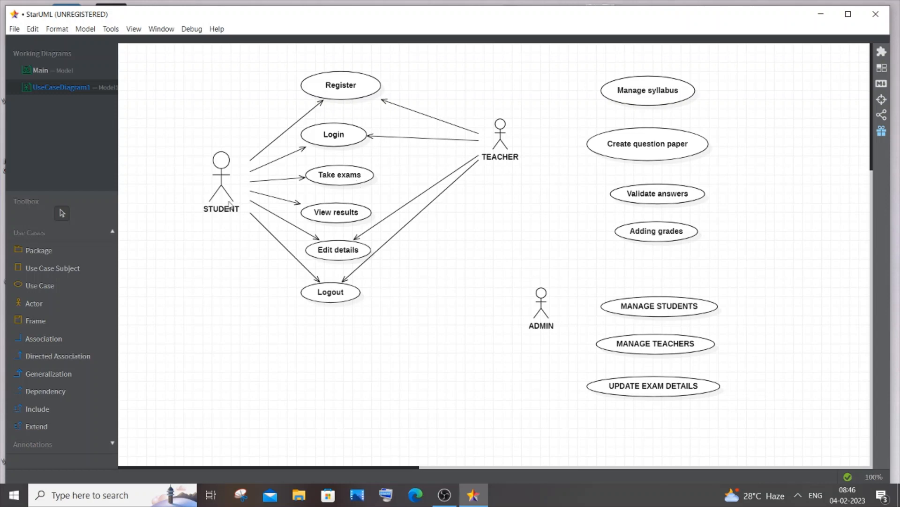
pyautogui.moveTo(386, 172)
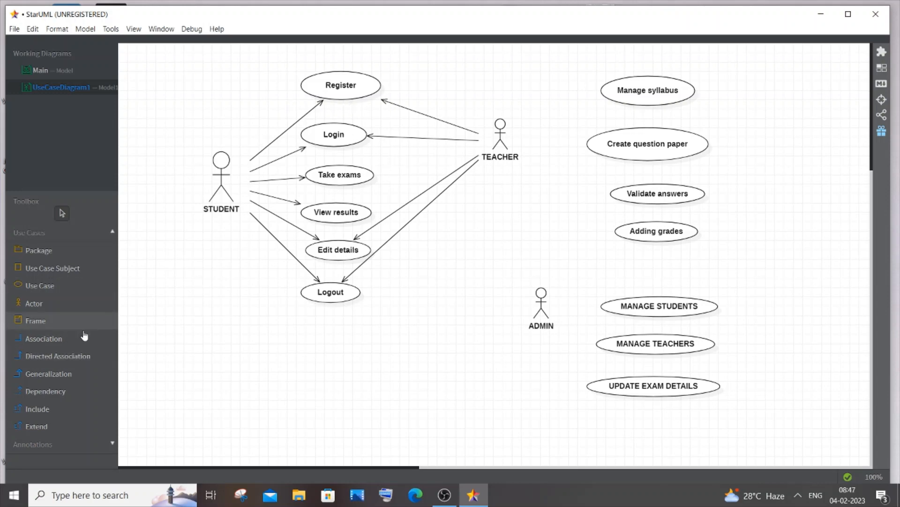
pyautogui.click(57, 355)
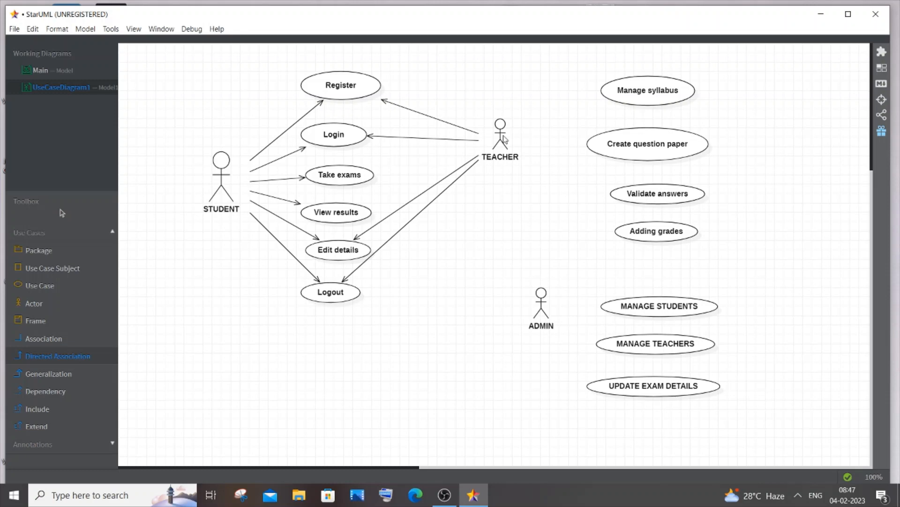
# Link TEACHER to Manage syllabus, Create question paper, Validate answers and Adding grades
pyautogui.click(500, 129)
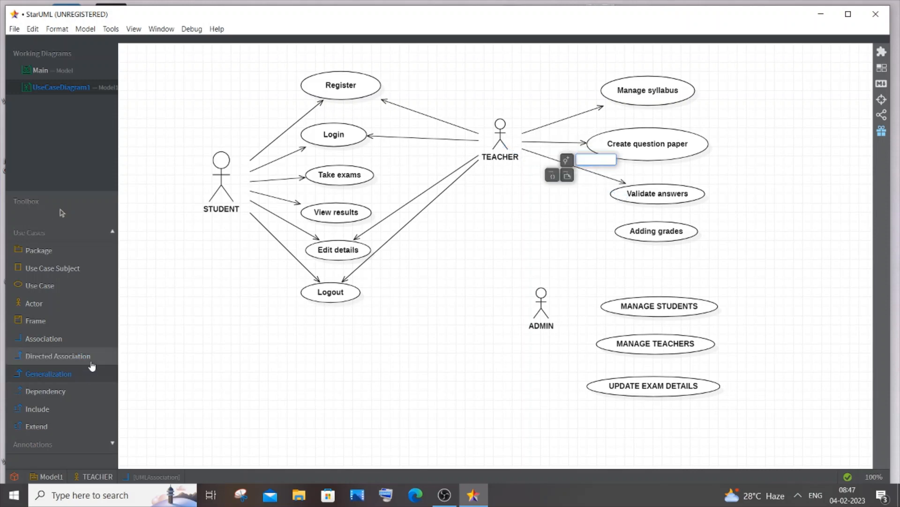
pyautogui.click(57, 356)
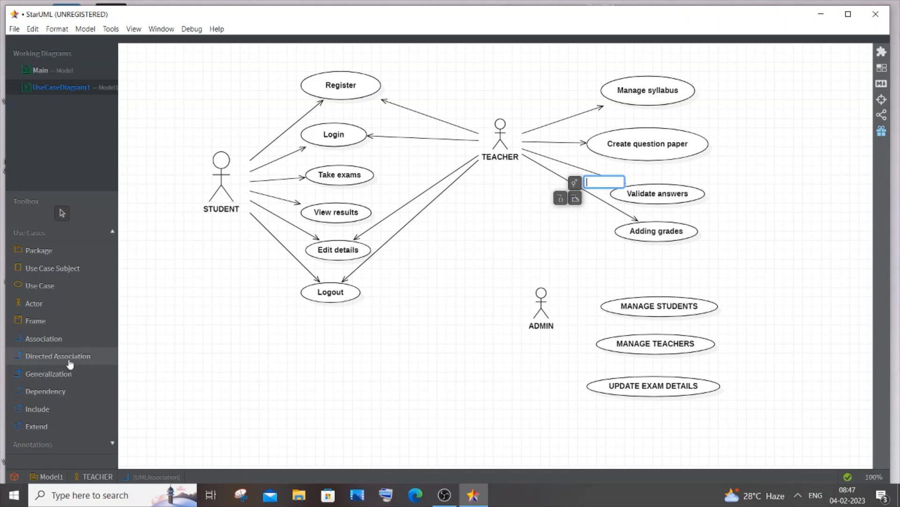
pyautogui.click(58, 356)
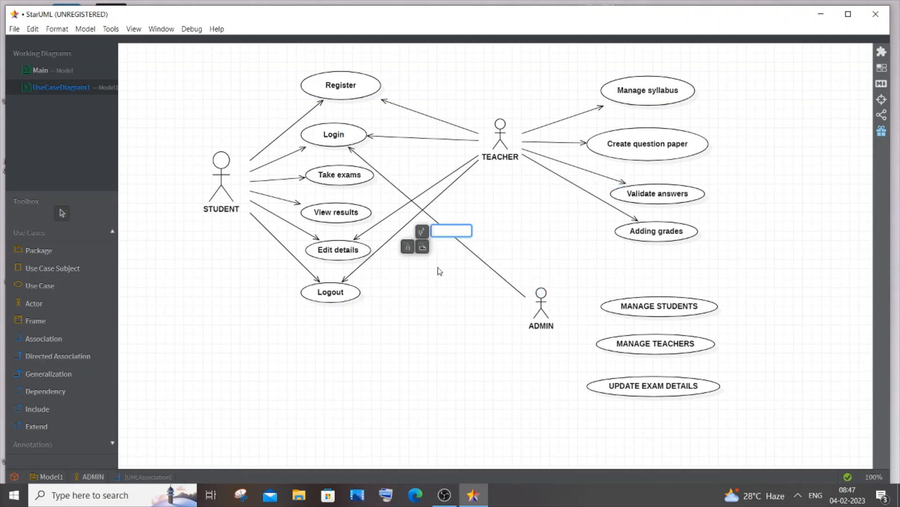
pyautogui.moveTo(528, 199)
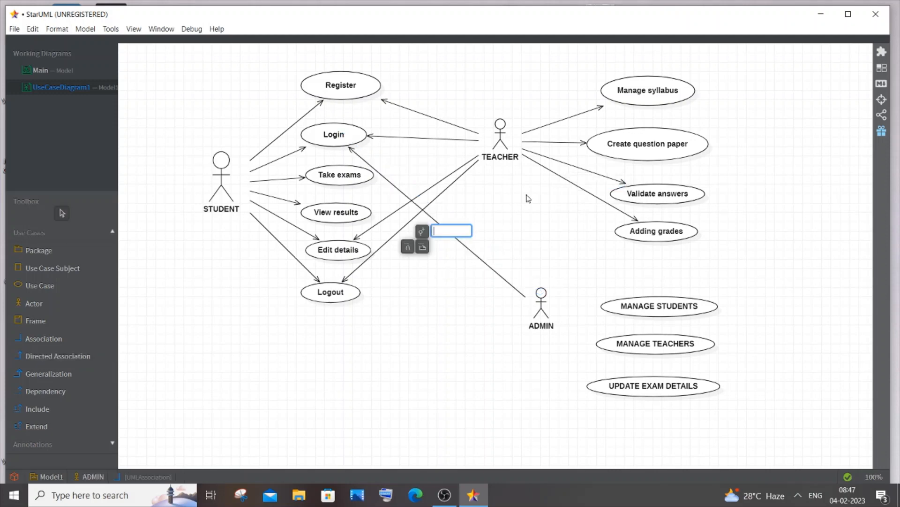
pyautogui.moveTo(531, 195)
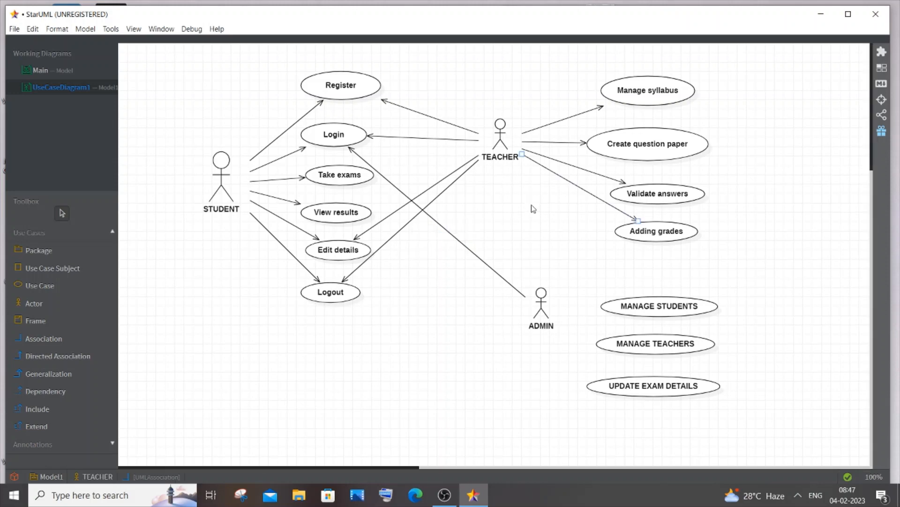
pyautogui.moveTo(495, 220)
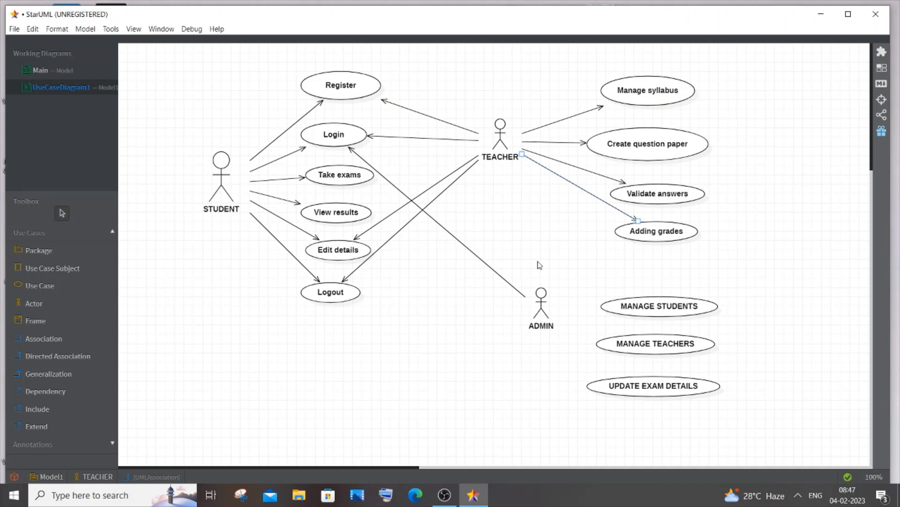
pyautogui.moveTo(515, 280)
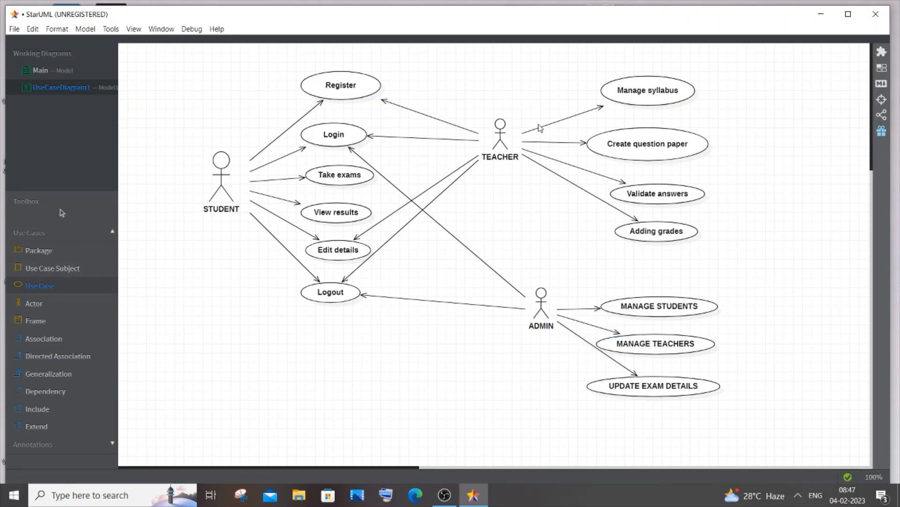
# Place a new CREATE EXAM SCHEDULE use case below Adding grades
pyautogui.click(681, 266)
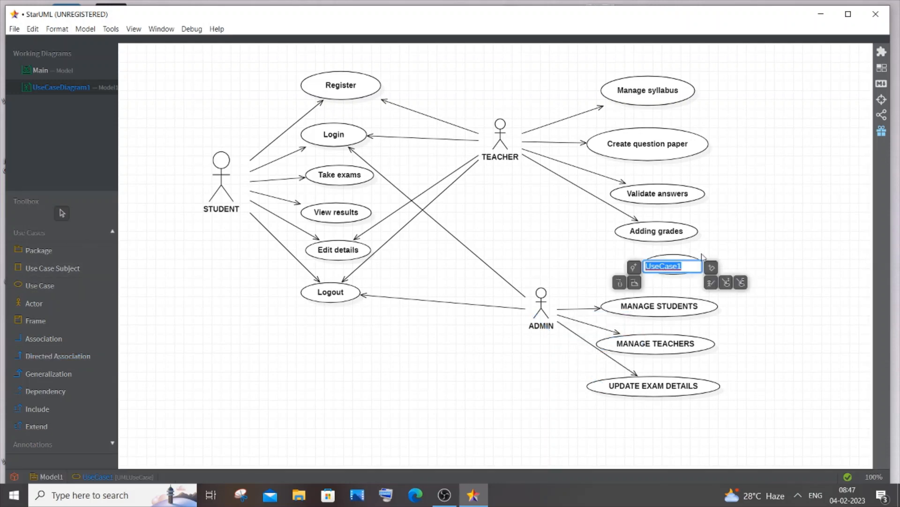
pyautogui.write('CREATE EXAM SCHEDULE')
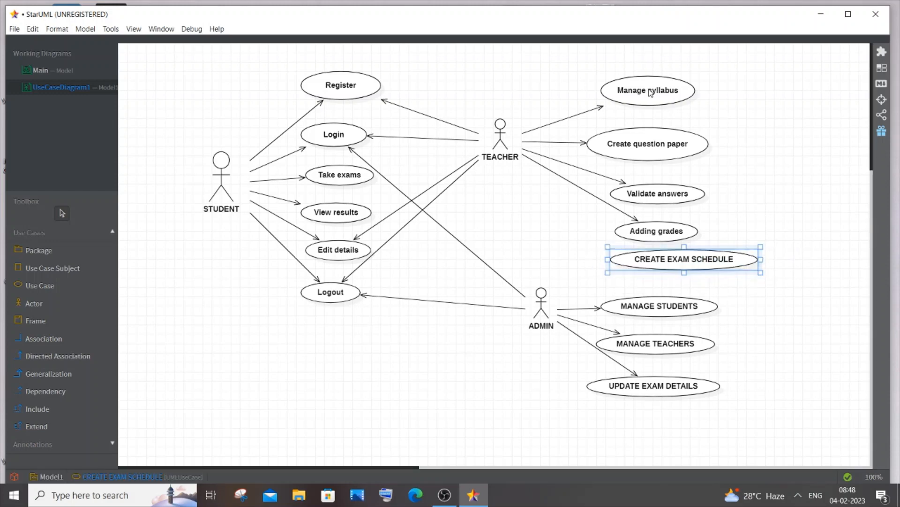
# Move Create question paper and Validate answers upward and link TEACHER to CREATE EXAM SCHEDULE
pyautogui.click(647, 111)
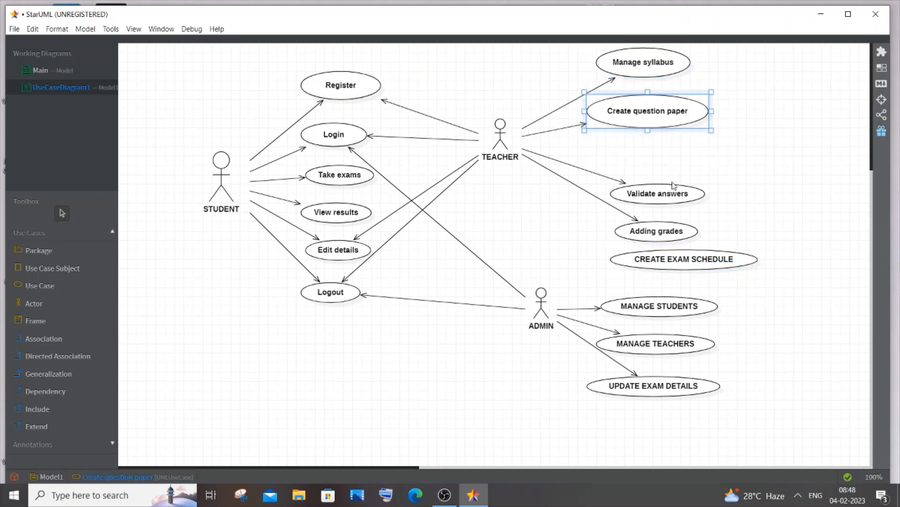
pyautogui.click(655, 193)
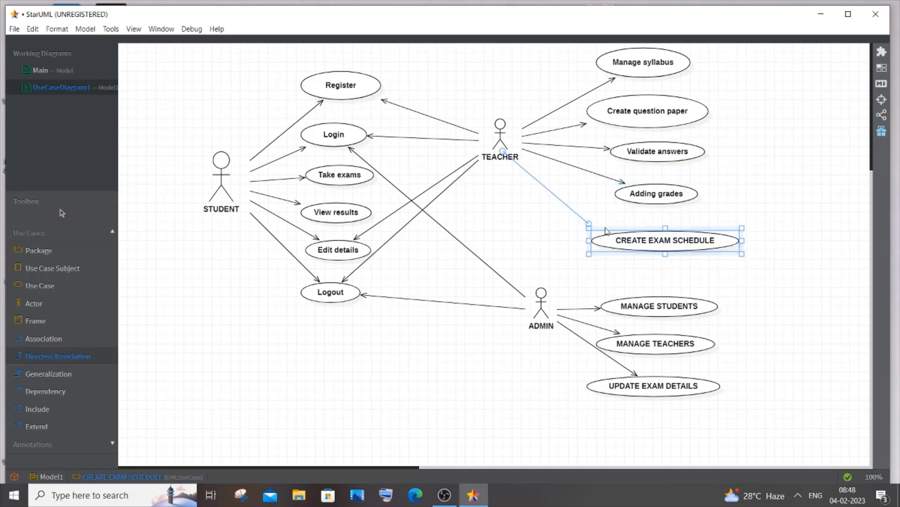
pyautogui.click(789, 226)
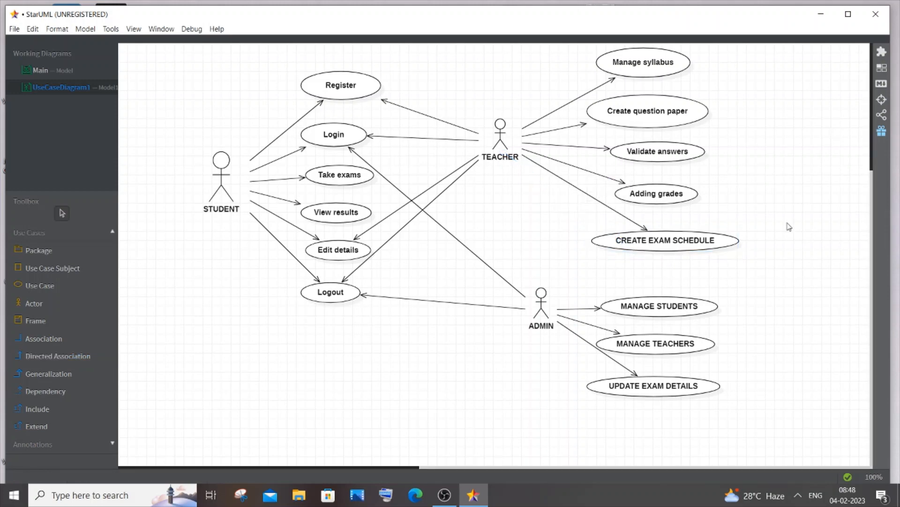
pyautogui.moveTo(788, 227)
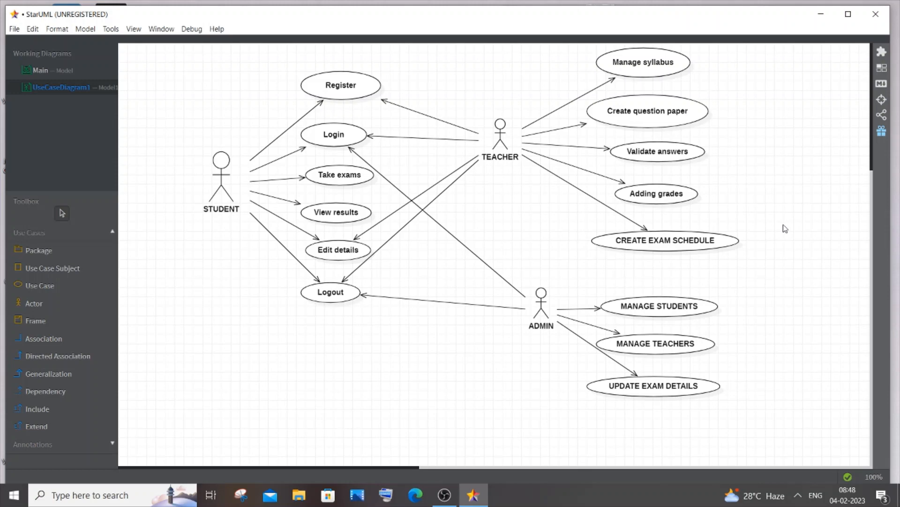
pyautogui.moveTo(704, 238)
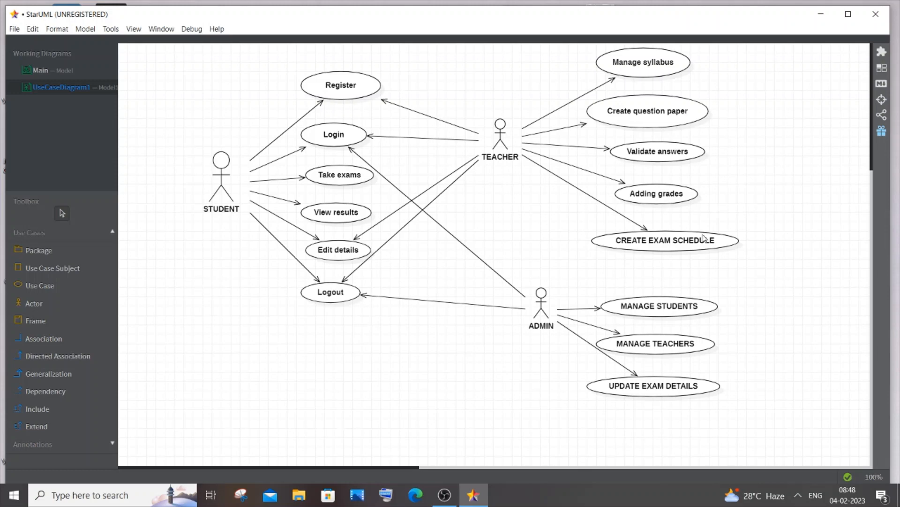